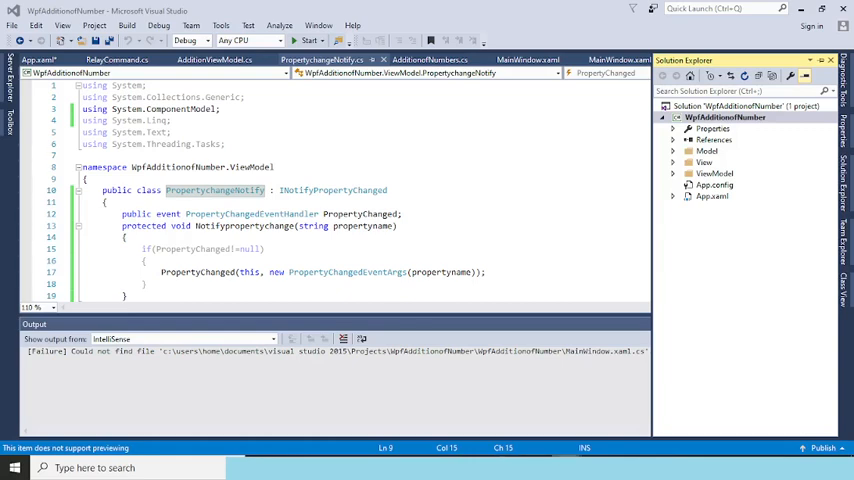
# Expand the WpfAdditionofNumber project's Model folder and open the AdditionofNumbers class.
pyautogui.click(724, 116)
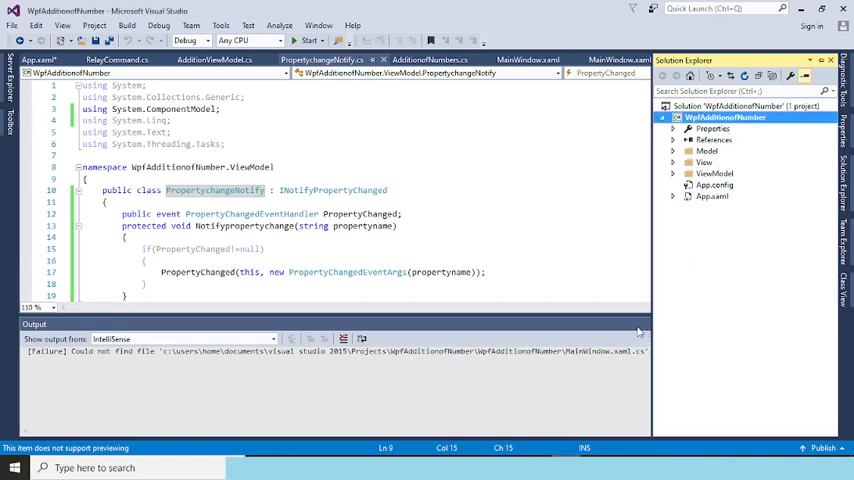
pyautogui.click(676, 150)
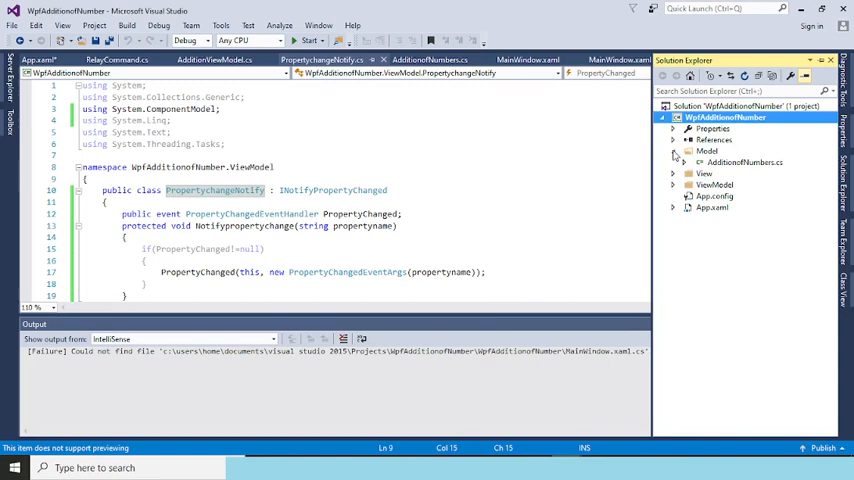
pyautogui.click(744, 162)
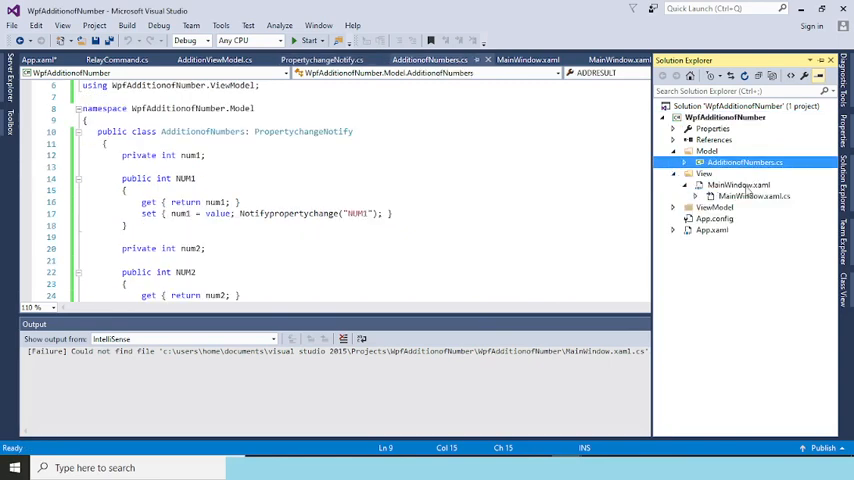
# Expand View and ViewModel, open AdditionViewModel.cs, then show the MainWindow layout.
pyautogui.click(740, 184)
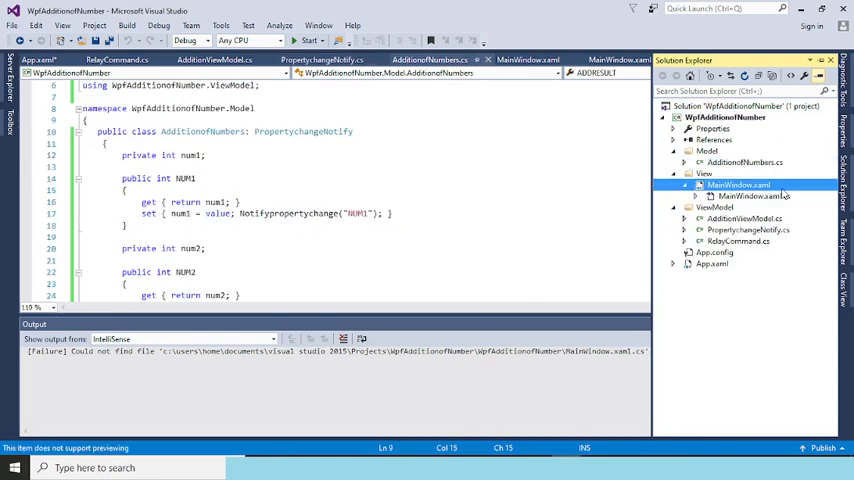
pyautogui.click(744, 218)
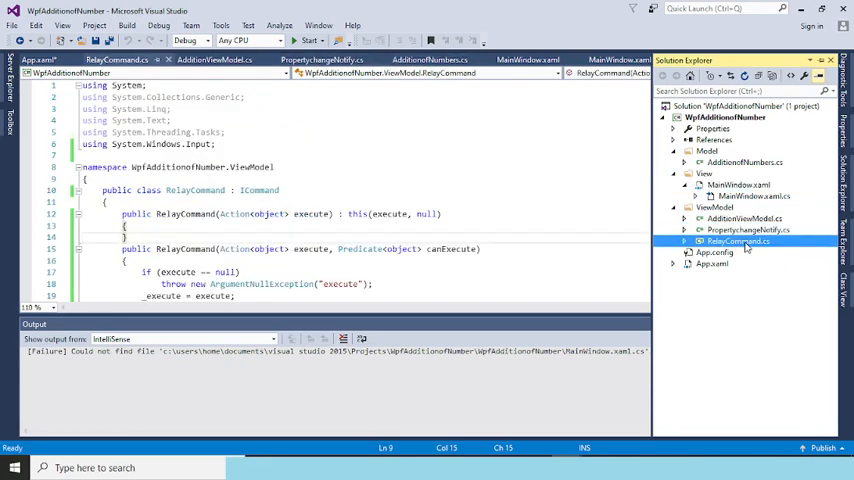
pyautogui.click(744, 218)
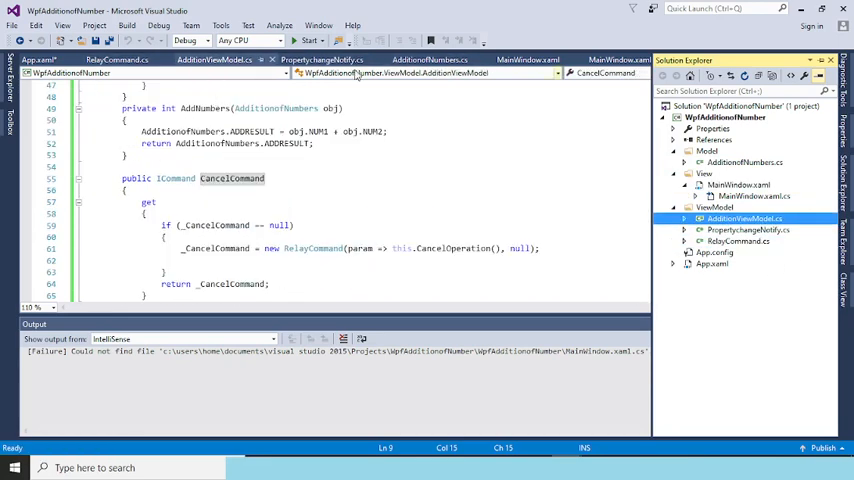
pyautogui.click(528, 60)
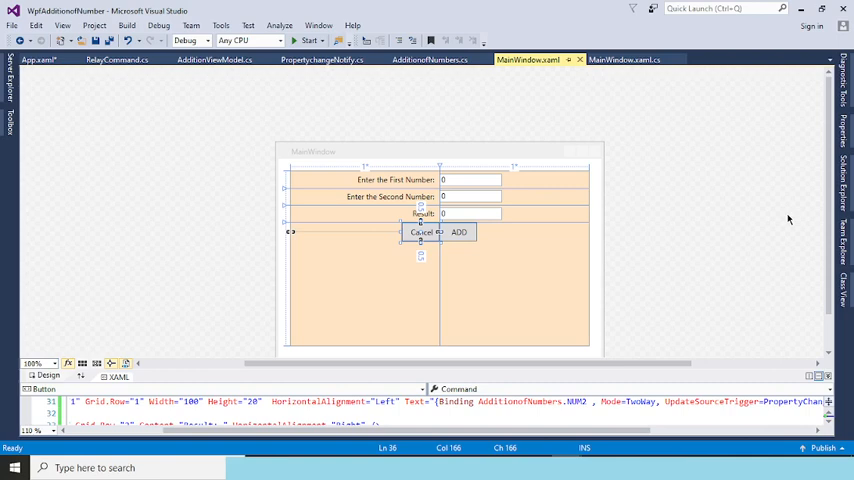
pyautogui.moveTo(822, 144)
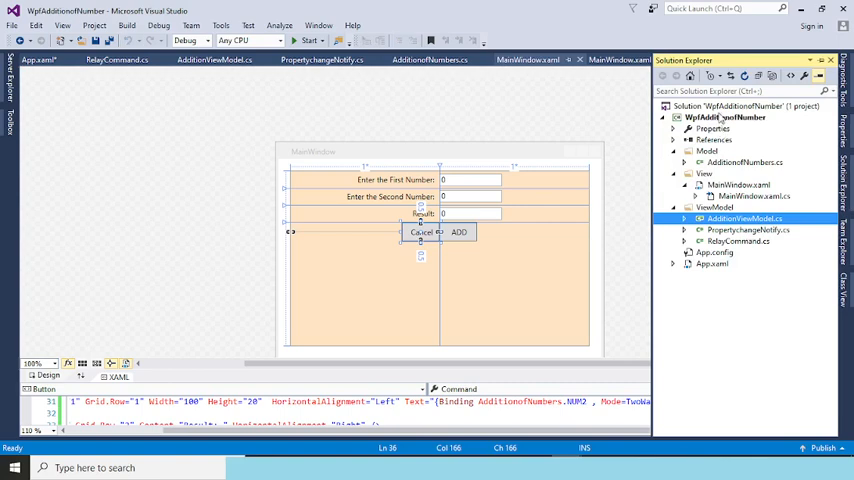
# From the solution's context menu, start adding a new project to the solution.
pyautogui.click(744, 106)
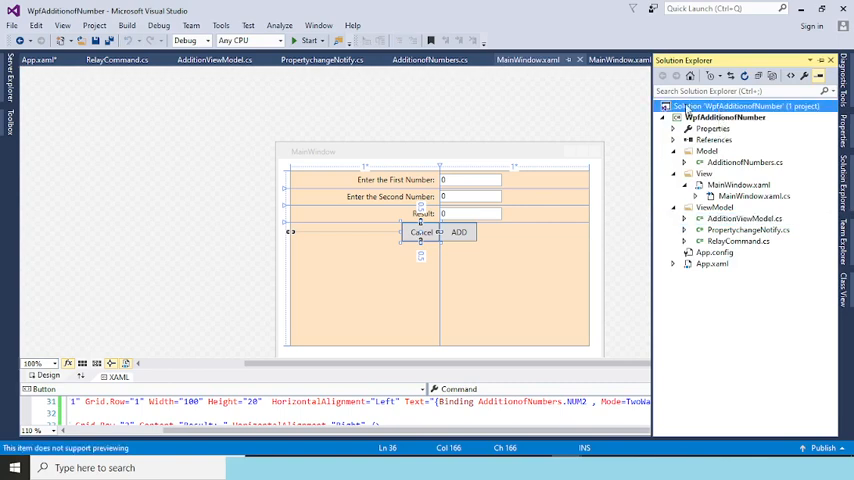
pyautogui.moveTo(362, 268)
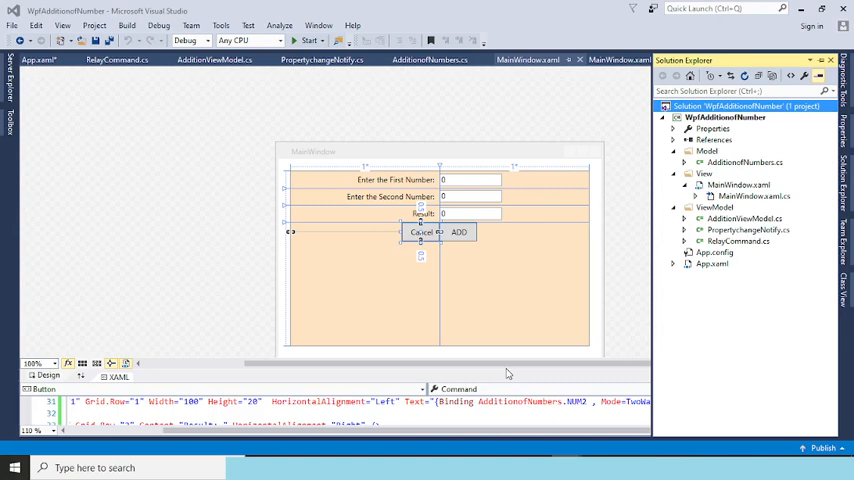
pyautogui.moveTo(590, 452)
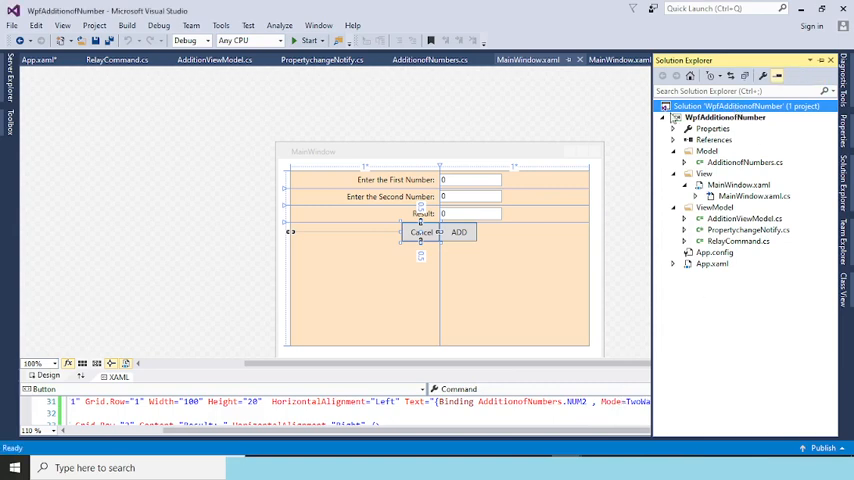
pyautogui.moveTo(448, 264)
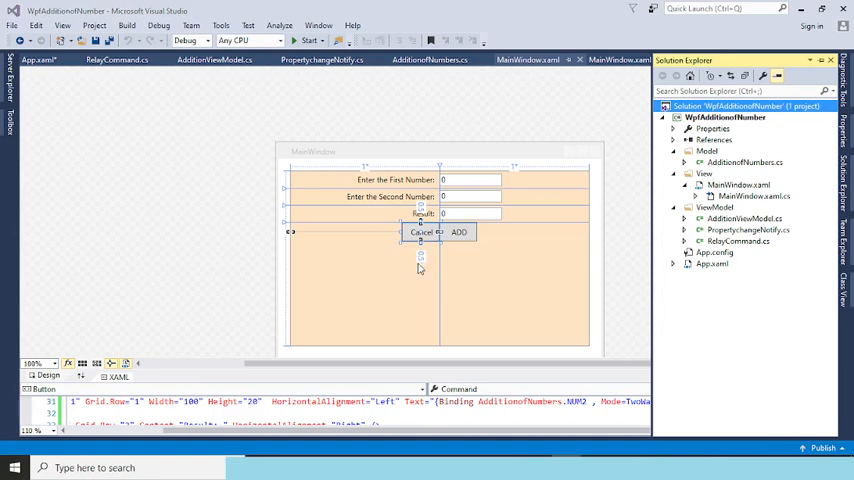
pyautogui.moveTo(174, 218)
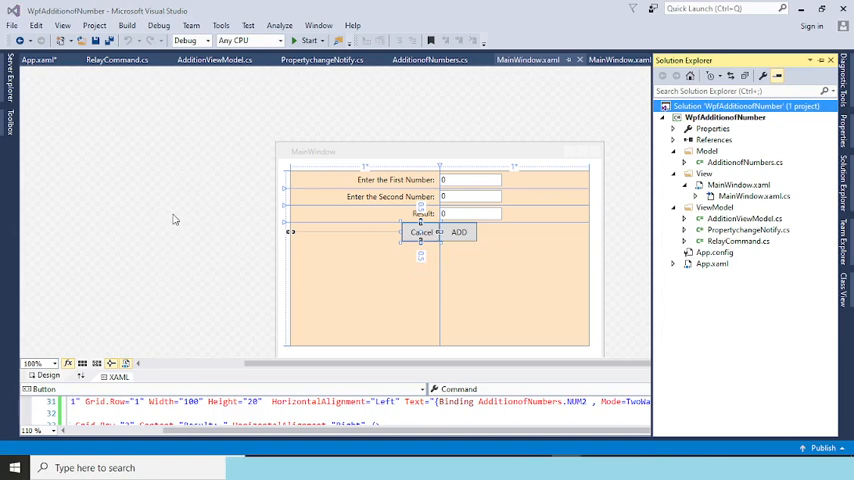
pyautogui.moveTo(348, 108)
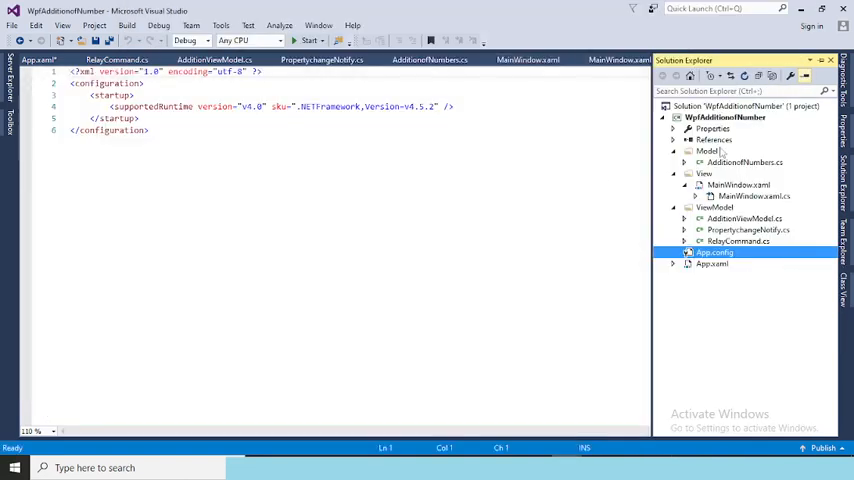
pyautogui.rightClick(744, 106)
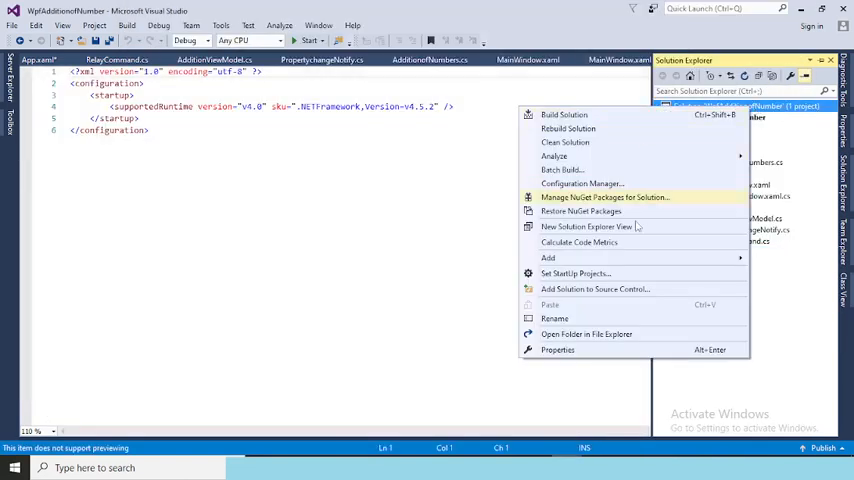
pyautogui.moveTo(548, 258)
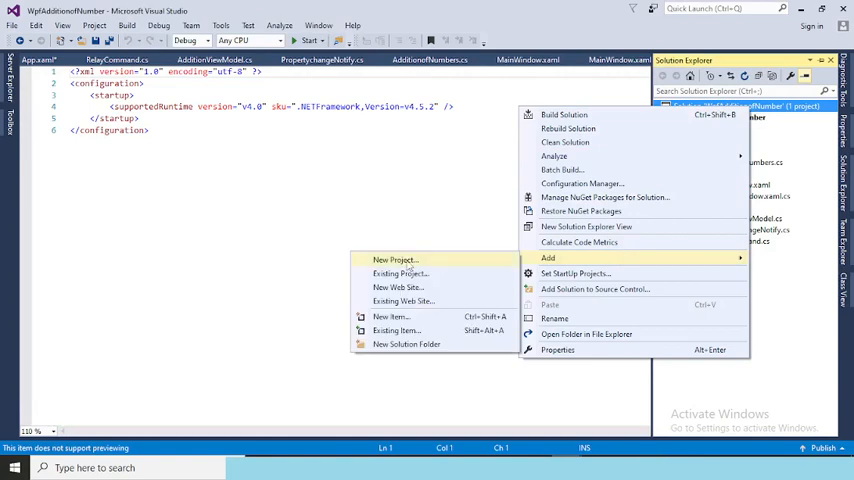
pyautogui.click(396, 260)
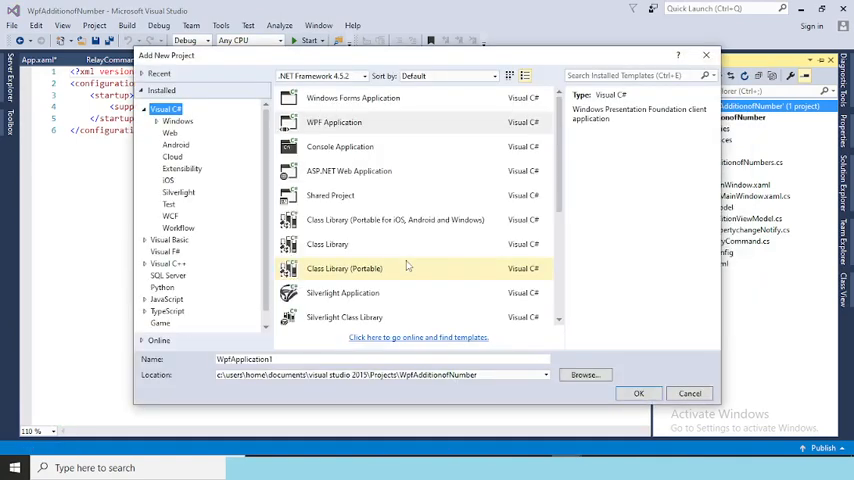
# Choose the Unit Test Project template and name the new project AdditionofTest.
pyautogui.click(168, 204)
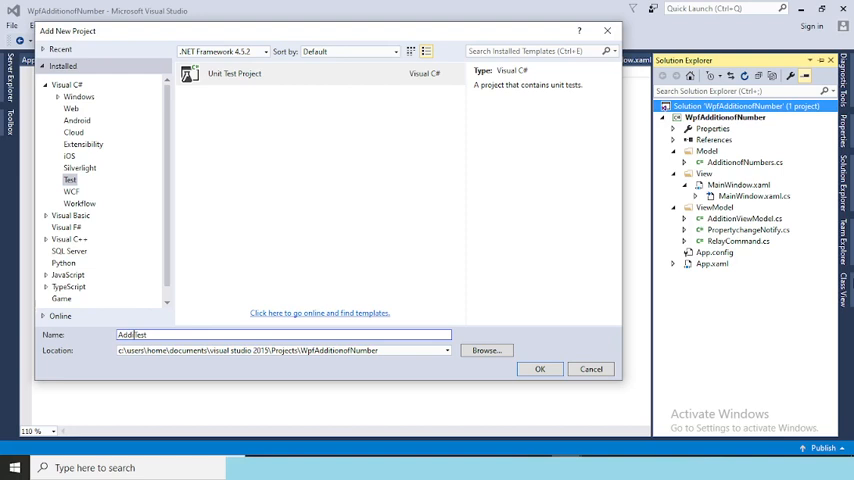
pyautogui.write('AdditionofTest')
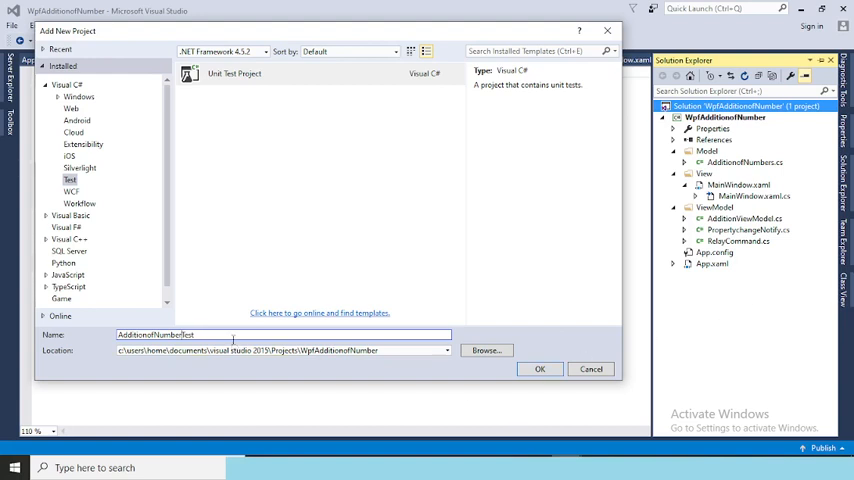
pyautogui.moveTo(604, 356)
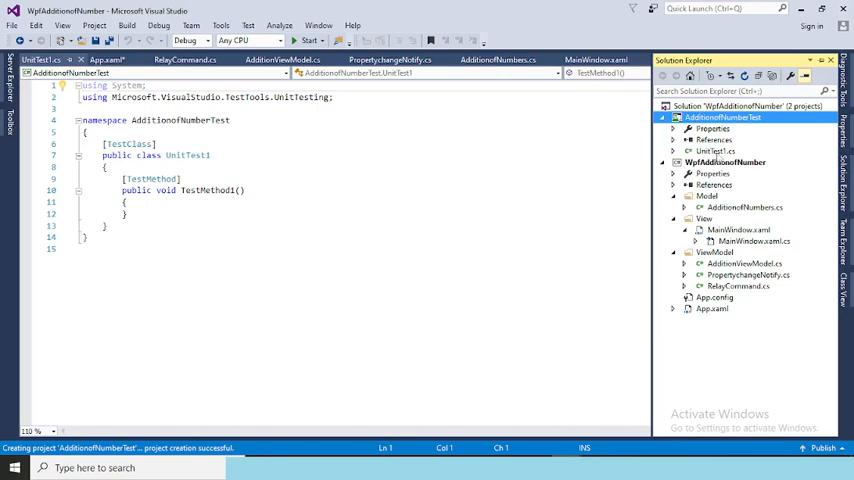
# Add a project reference to WpfAdditionofNumber in the test project via Reference Manager.
pyautogui.rightClick(714, 140)
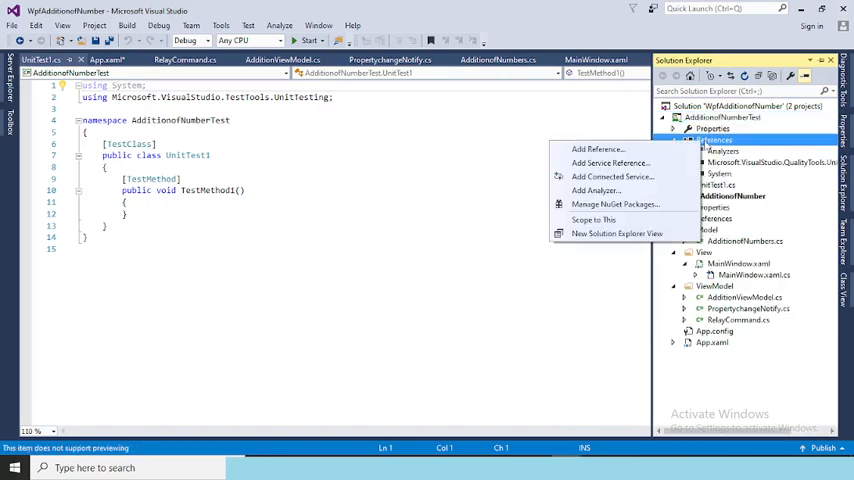
pyautogui.click(596, 148)
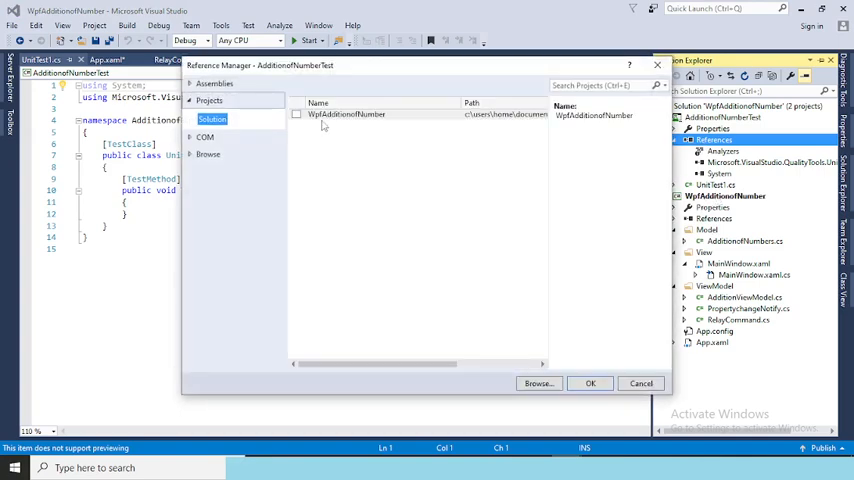
pyautogui.click(296, 114)
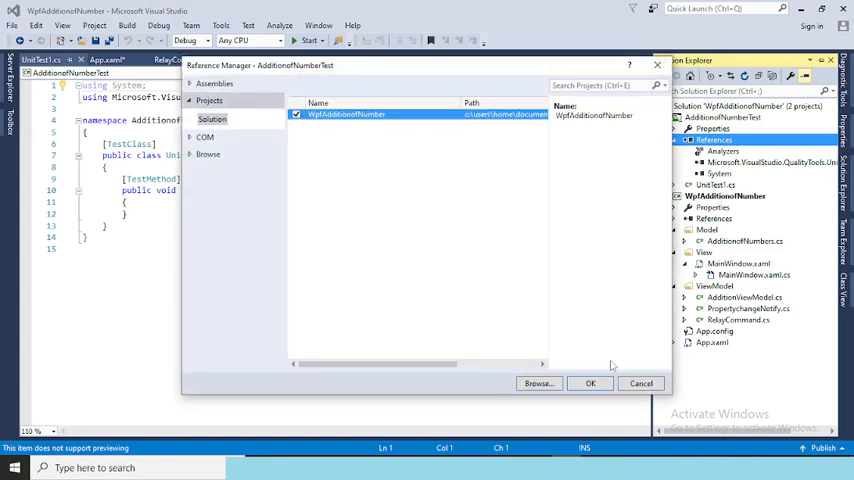
pyautogui.click(590, 384)
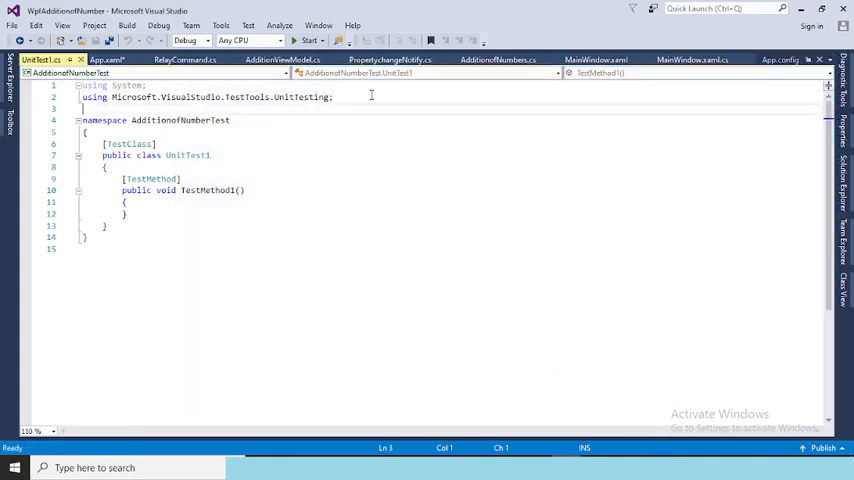
# Add a using directive for the WpfAdditionofNumber namespace and select the UnitTest1 class name.
pyautogui.write('using')
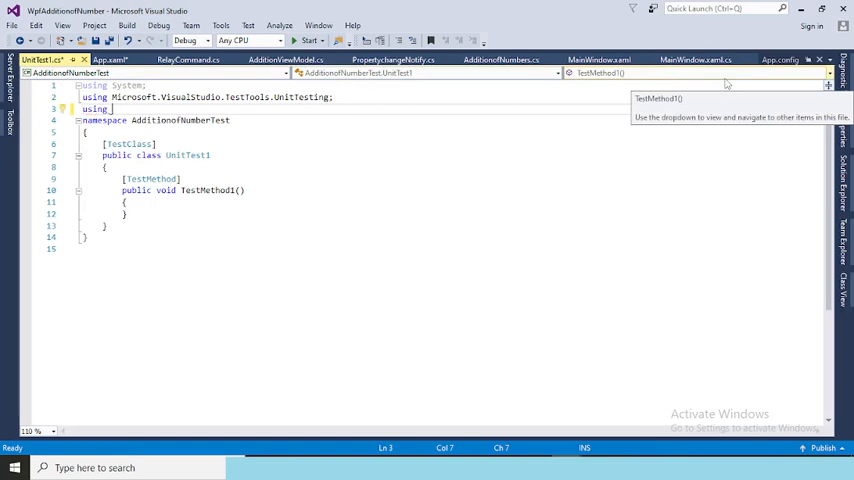
pyautogui.write('s')
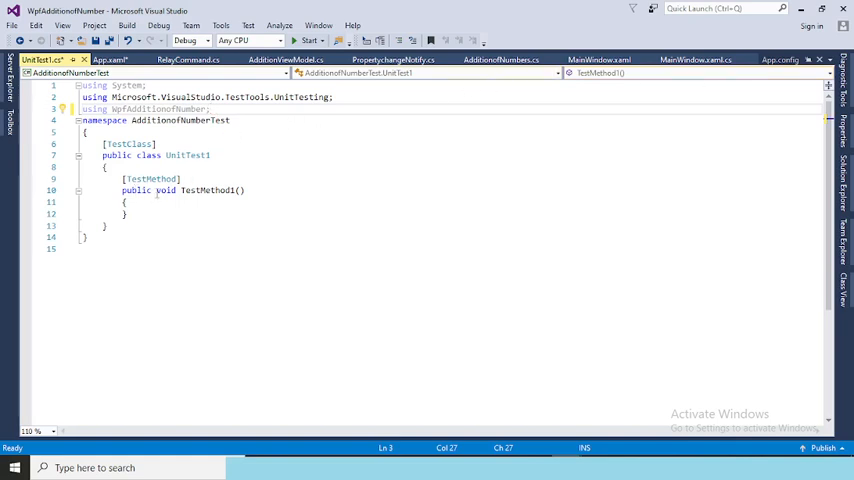
pyautogui.doubleClick(188, 156)
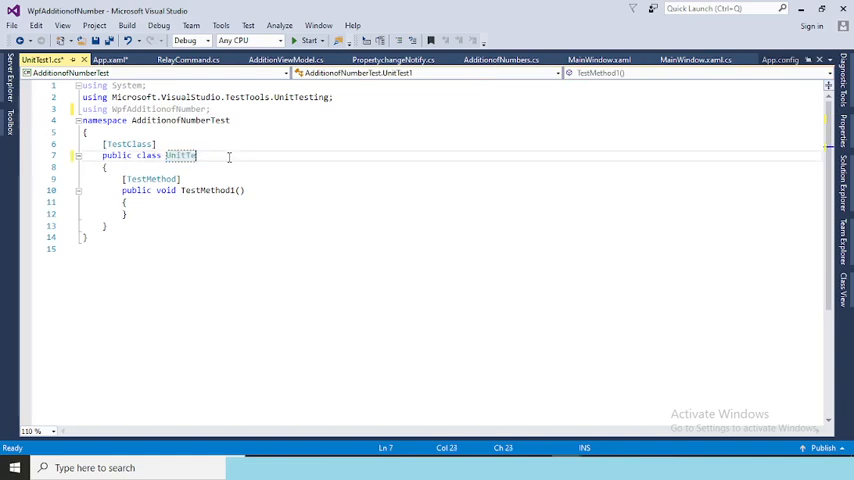
# Replace the class name UnitTest1 with AdditionofNumbersTest.
pyautogui.press('Backspace')
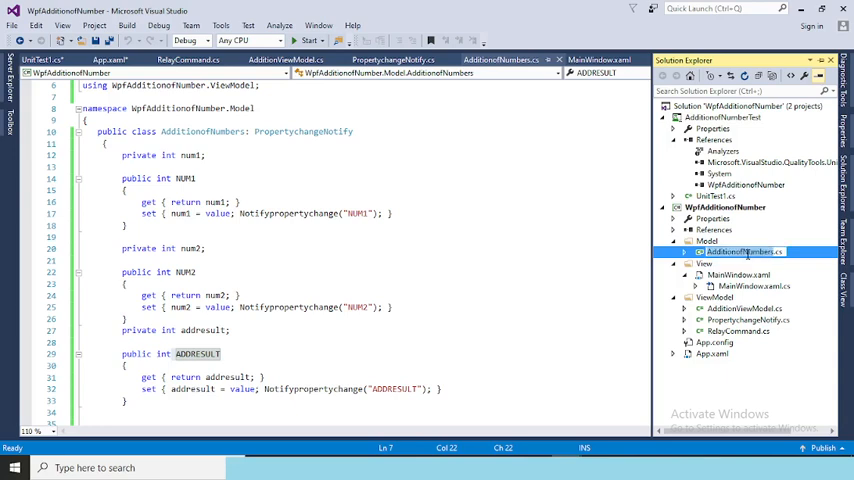
pyautogui.click(40, 60)
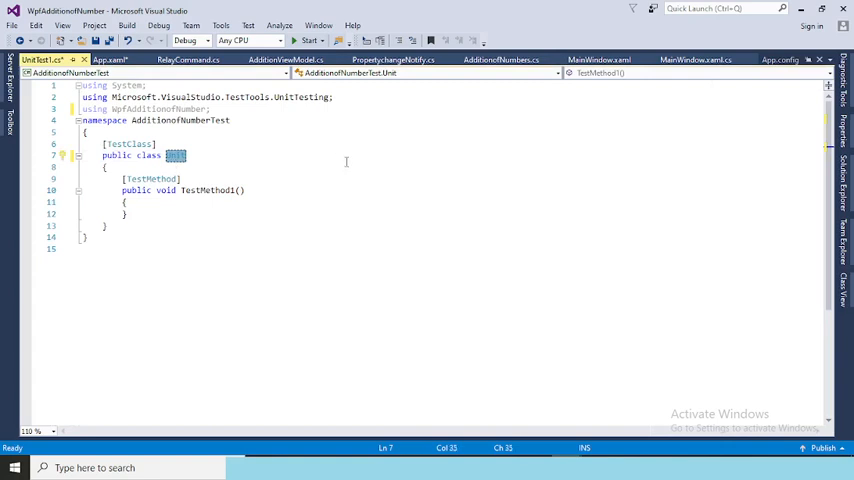
pyautogui.write('AdditionofNumbersTest')
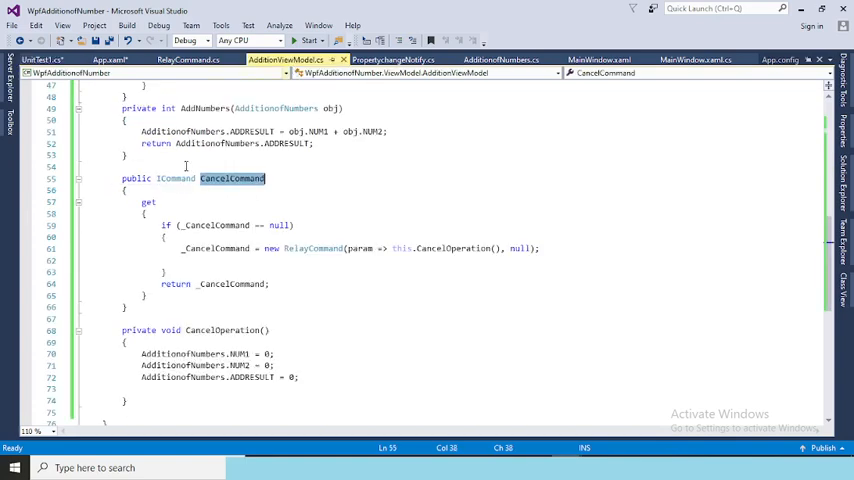
# Select the AddNumbers method name in AdditionViewModel.cs and return to the unit test file.
pyautogui.scroll(-3)
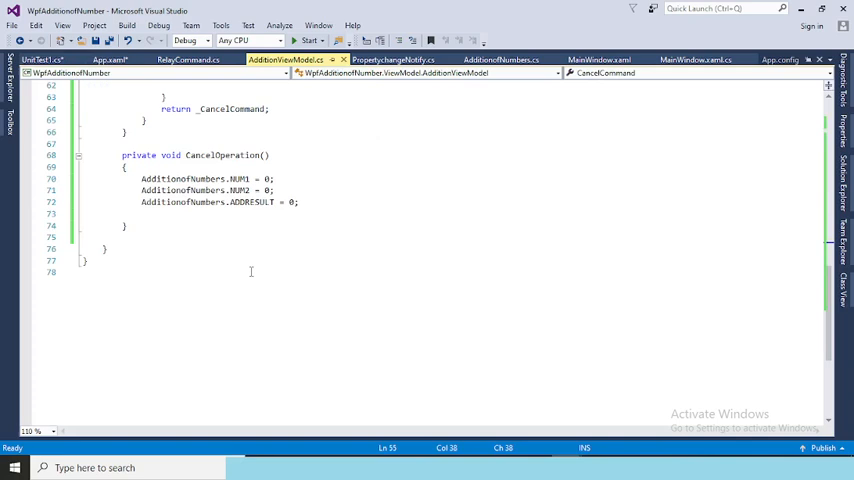
pyautogui.scroll(3)
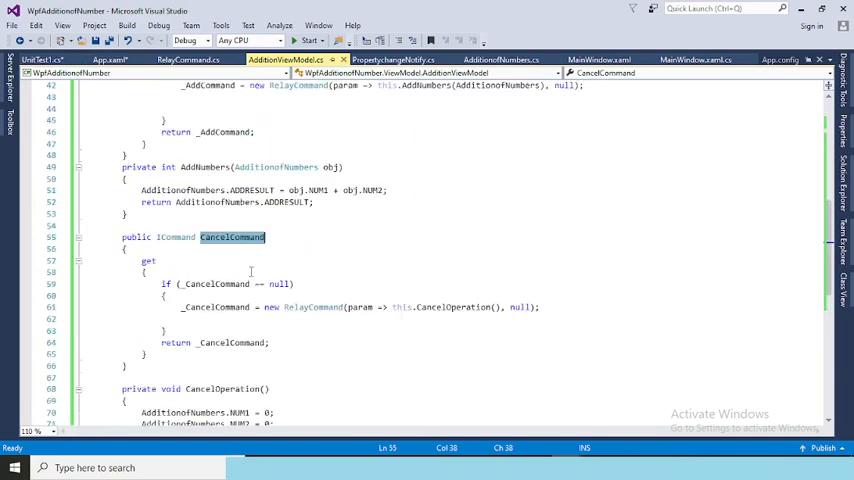
pyautogui.doubleClick(204, 168)
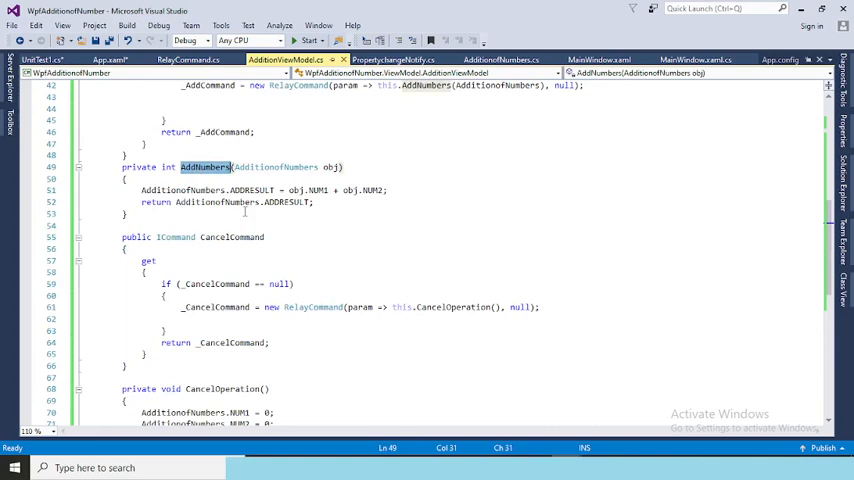
pyautogui.click(42, 60)
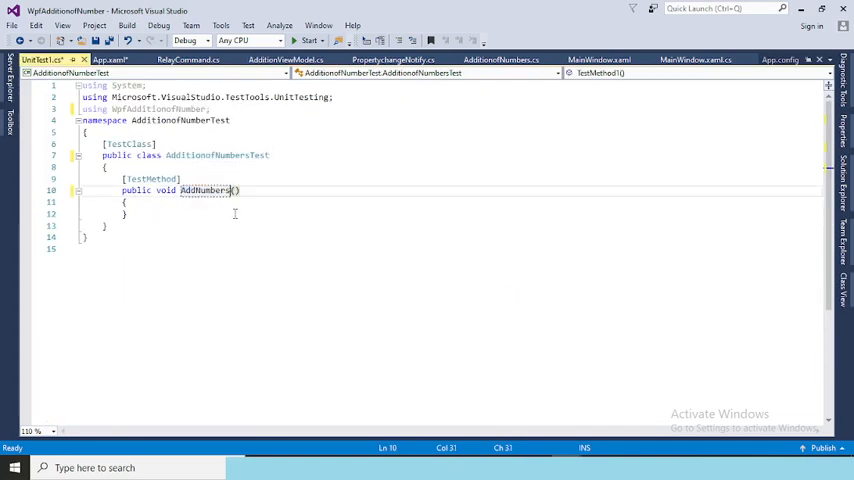
# Extend the test method name to AddNumbersTest_10_and_20 and move into its body.
pyautogui.write('Test_')
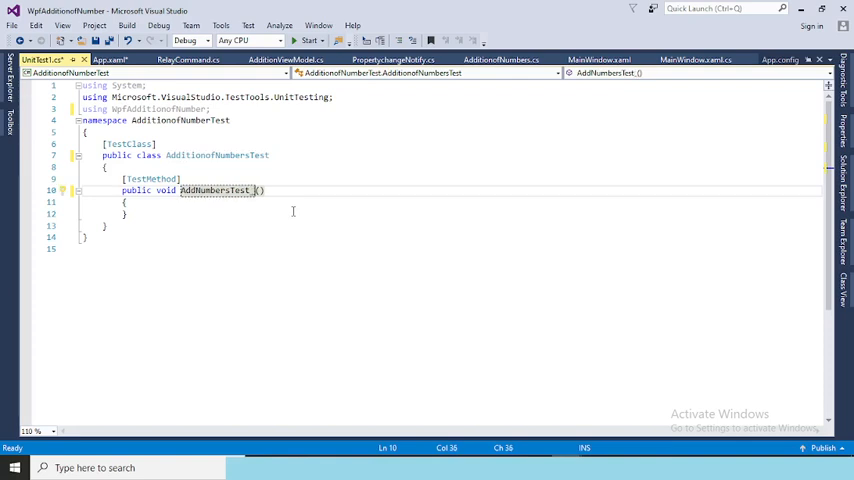
pyautogui.write('id')
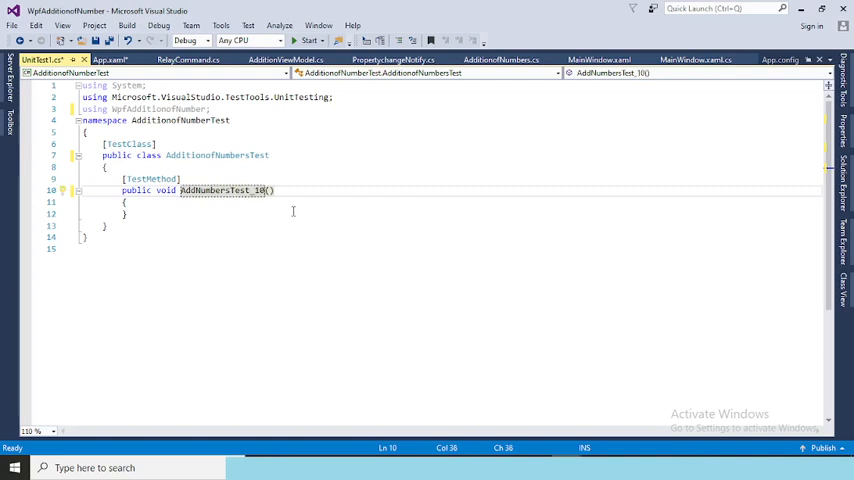
pyautogui.write('_and_')
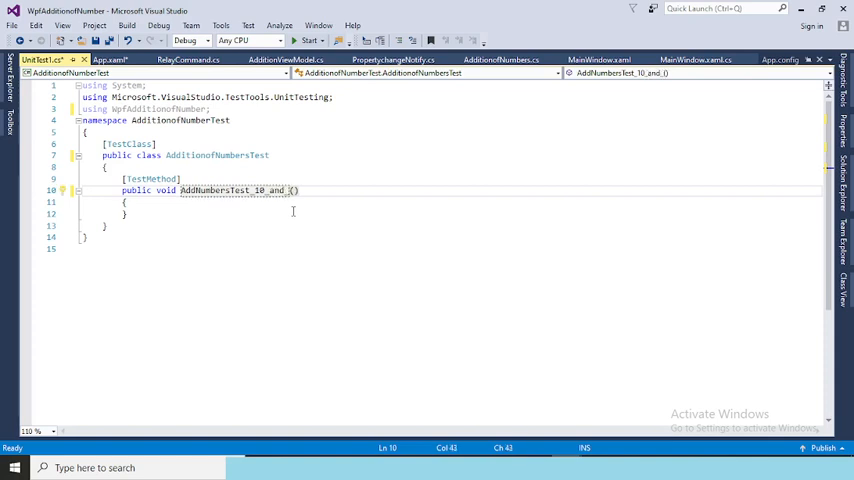
pyautogui.write('20')
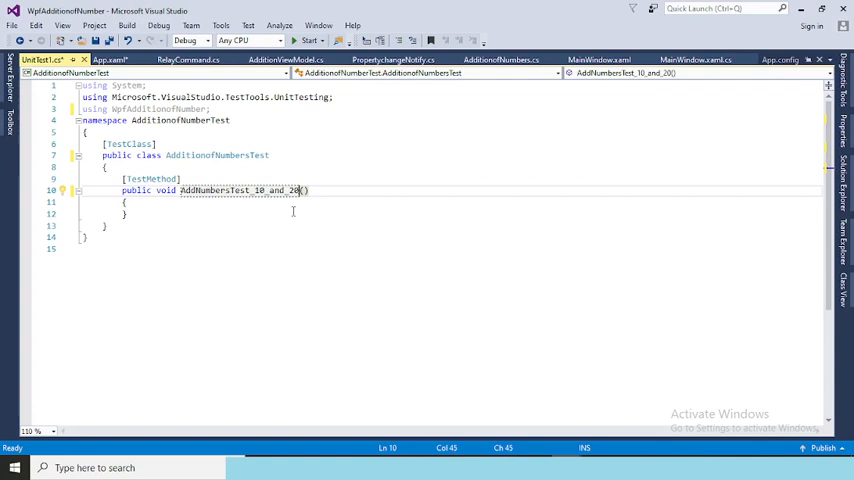
pyautogui.click(268, 202)
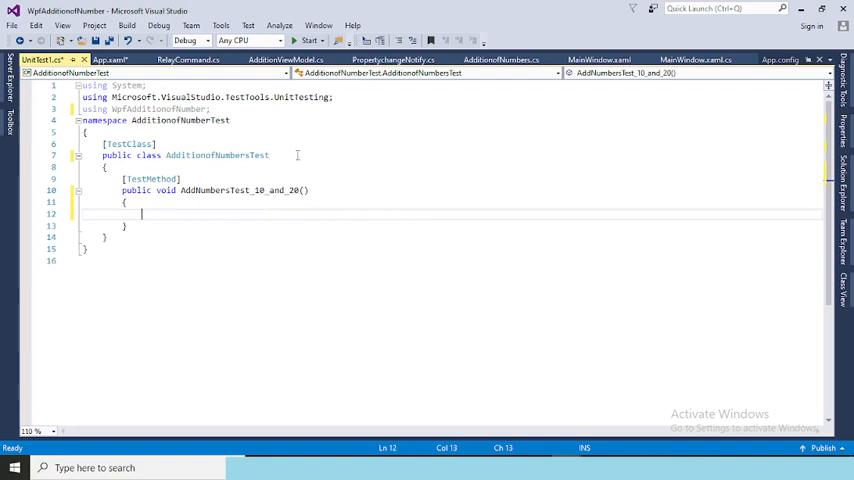
pyautogui.moveTo(312, 154)
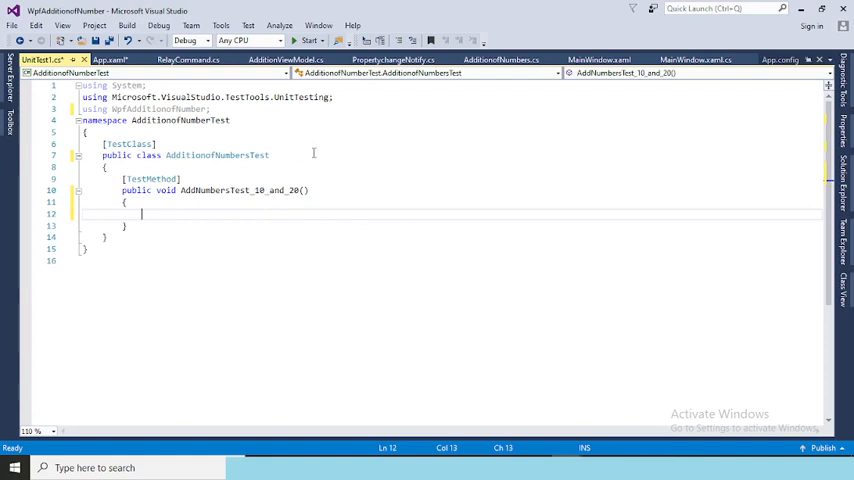
pyautogui.moveTo(356, 196)
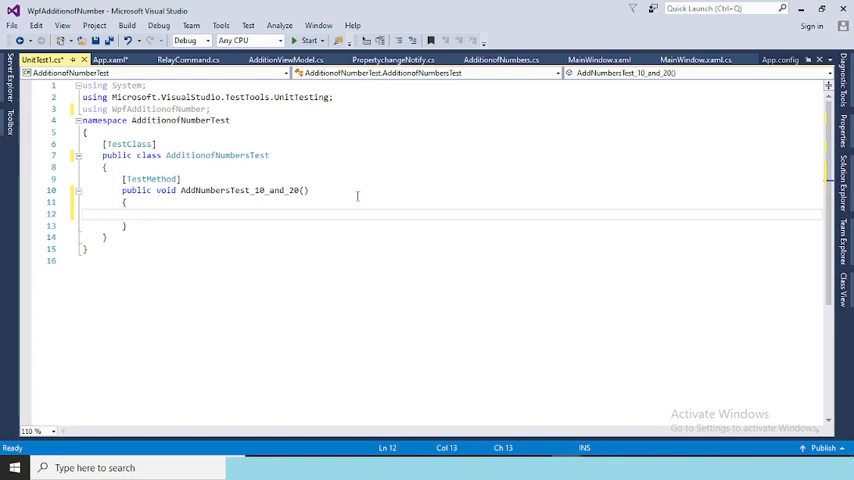
pyautogui.moveTo(652, 396)
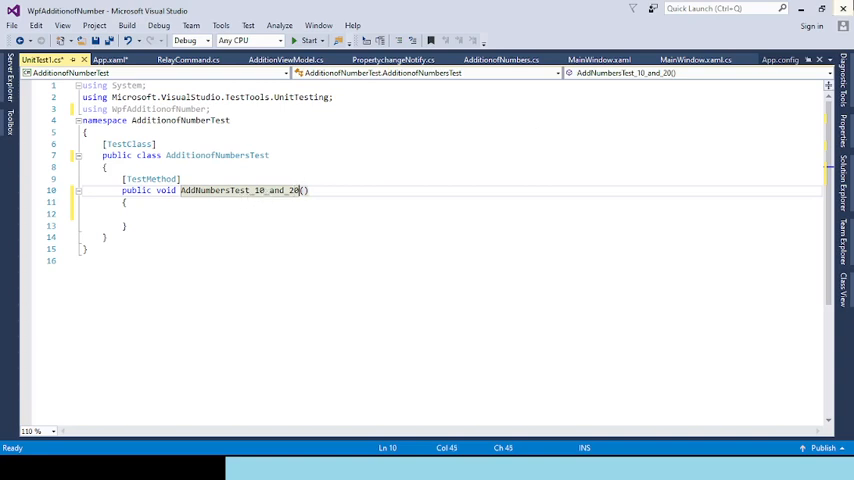
# Complete the name as AddNumbersTest_10_and_20_return_30 and begin a var declaration.
pyautogui.write('_return')
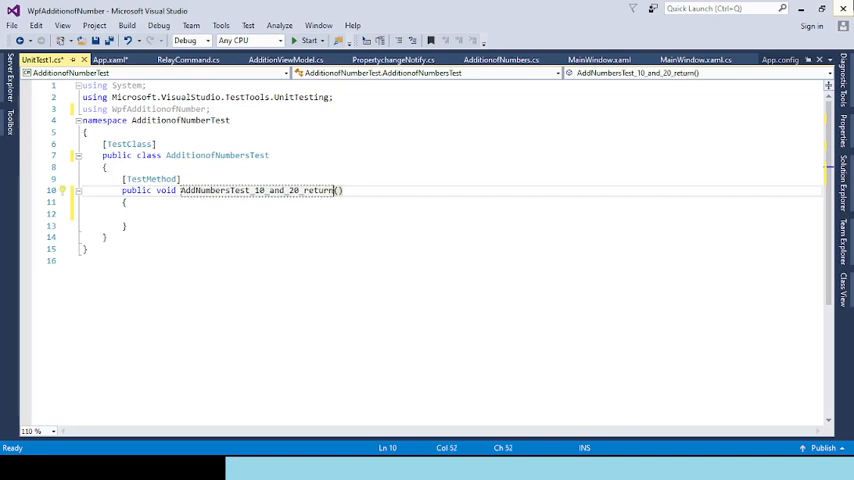
pyautogui.write('30')
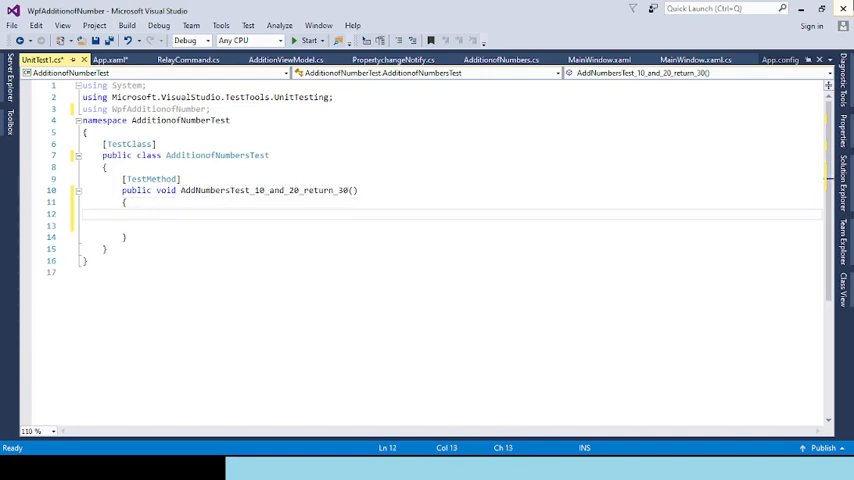
pyautogui.write('var')
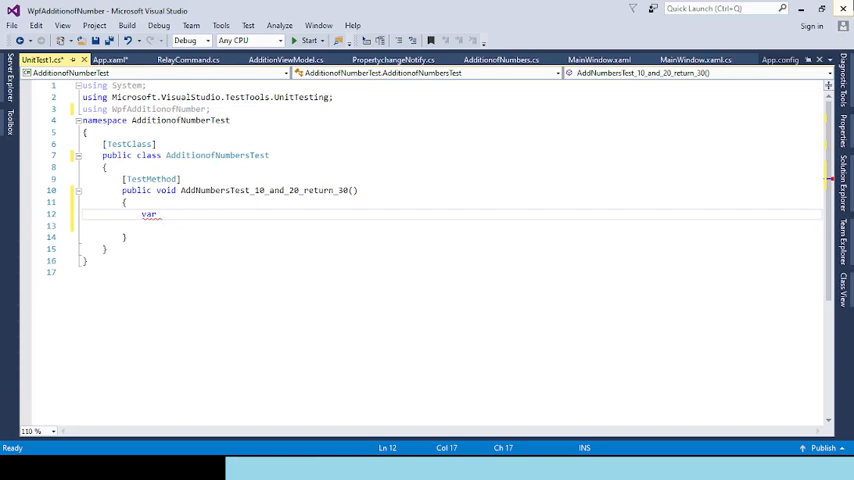
# Write var AdditionVM = new AdditionViewModel(); in the test body and start the next statement.
pyautogui.write('additio')
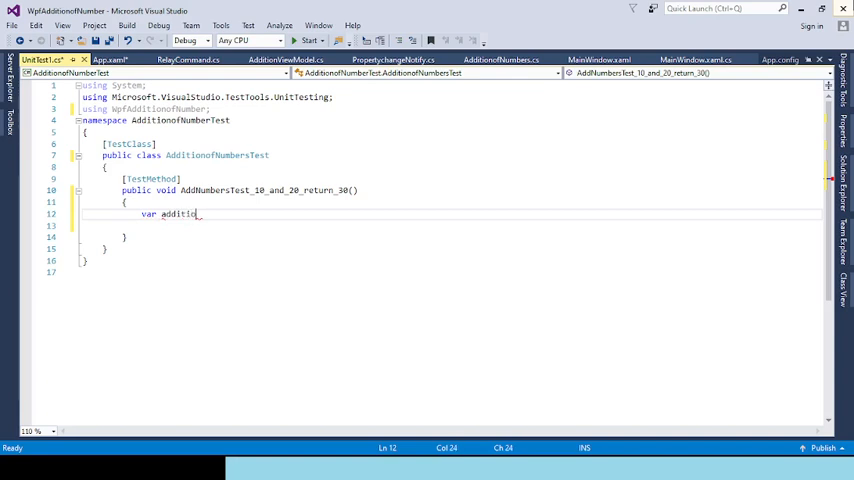
pyautogui.write('nv')
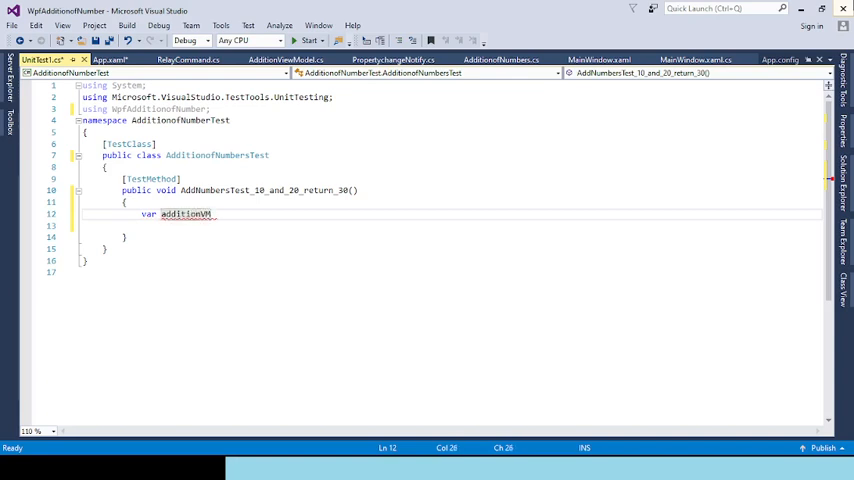
pyautogui.write('AdditionVM')
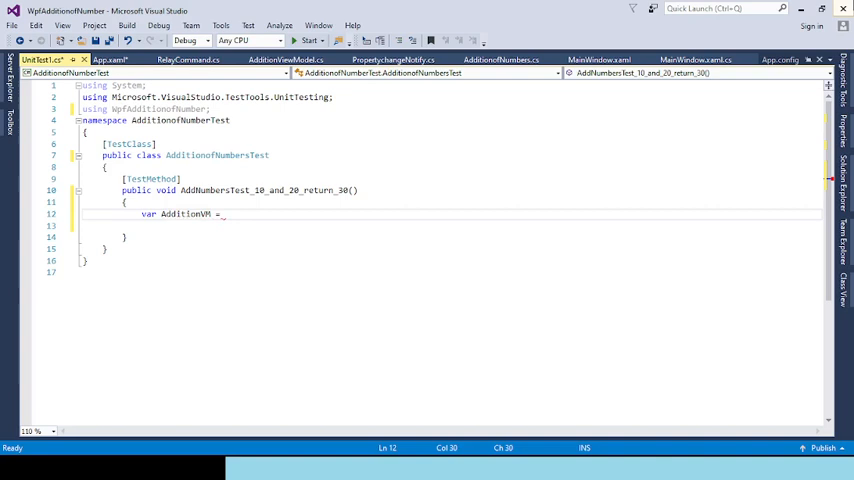
pyautogui.write('new_A')
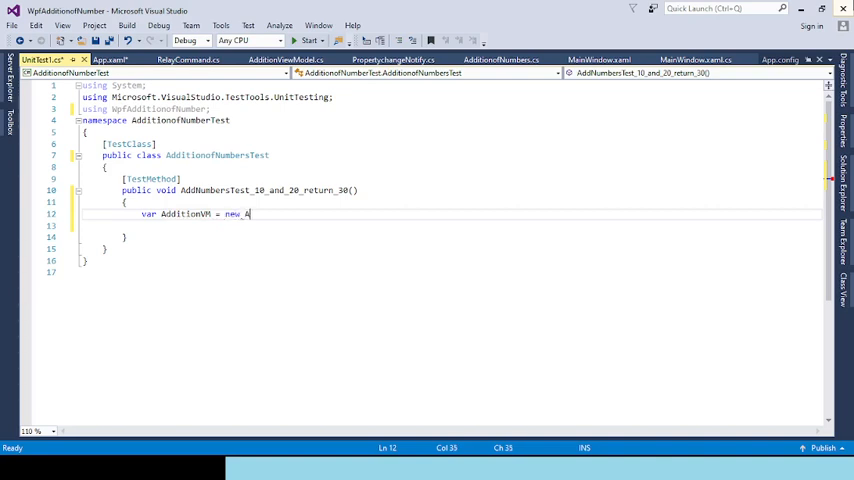
pyautogui.write('Additio')
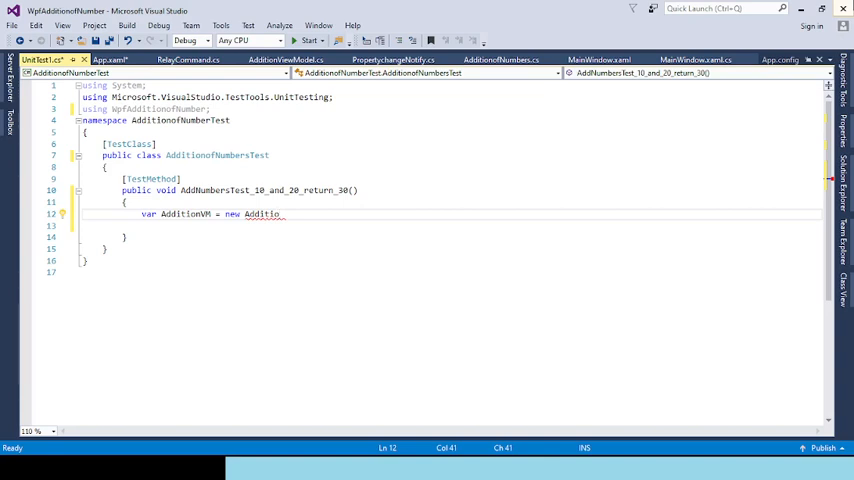
pyautogui.write('nViewModel')
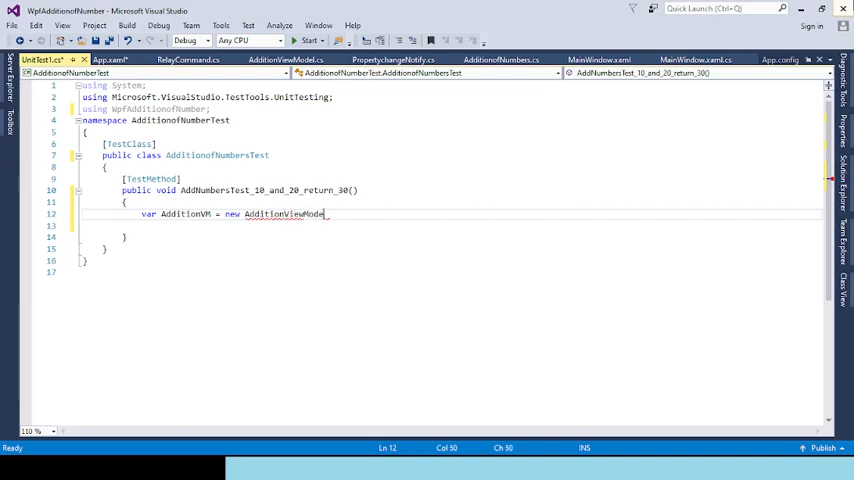
pyautogui.write('();')
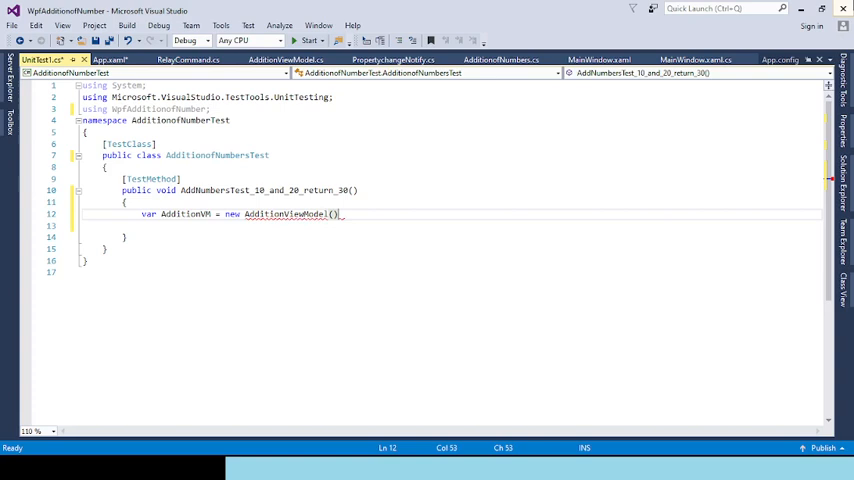
pyautogui.write(';')
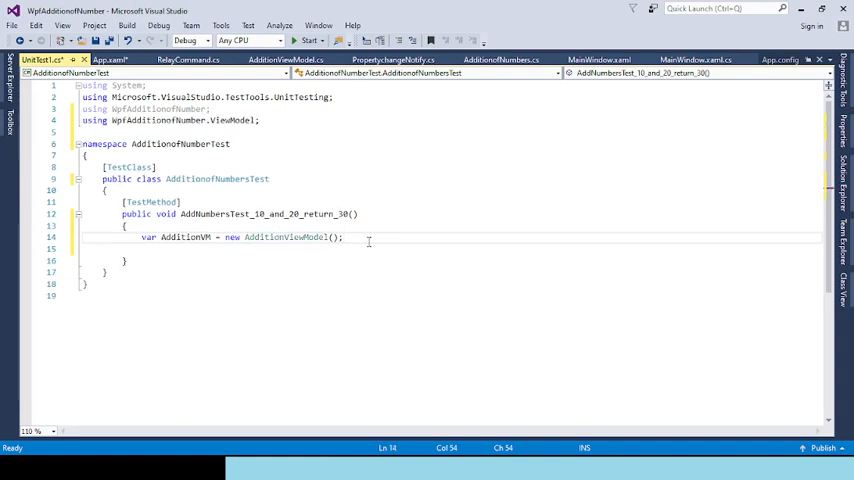
pyautogui.press('Return')
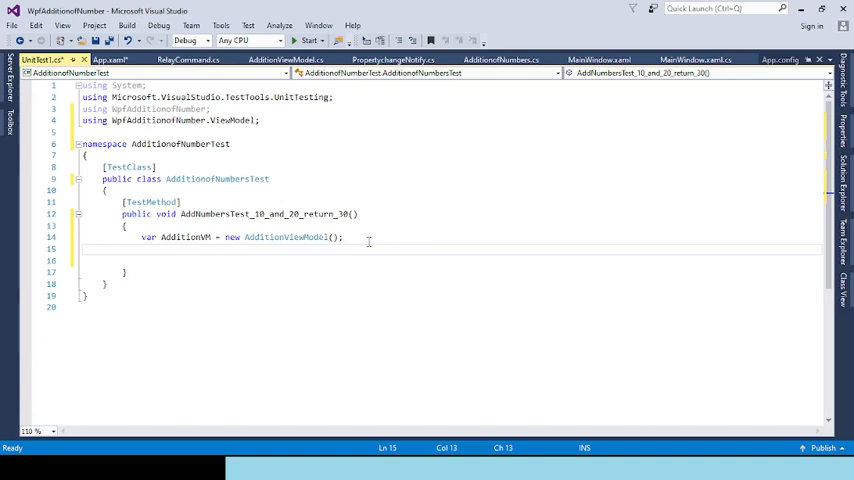
pyautogui.write('add')
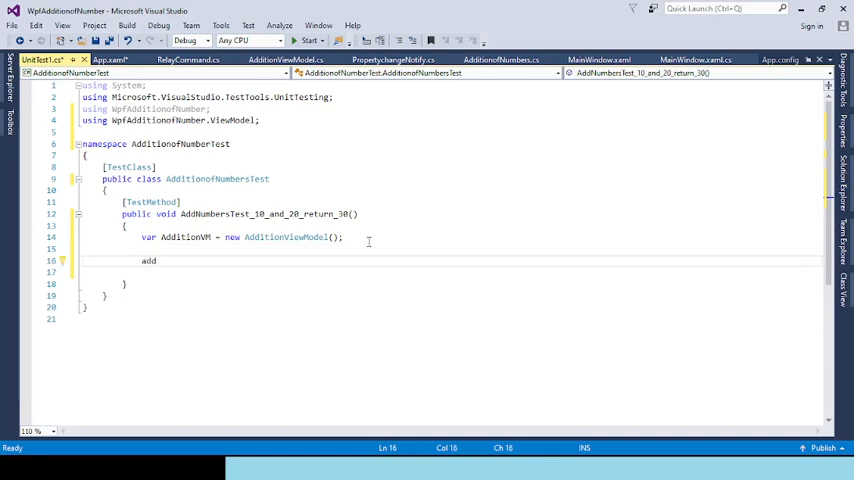
# Begin declaring an AdditionofNumber object in the test method.
pyautogui.write('AdditionVM.')
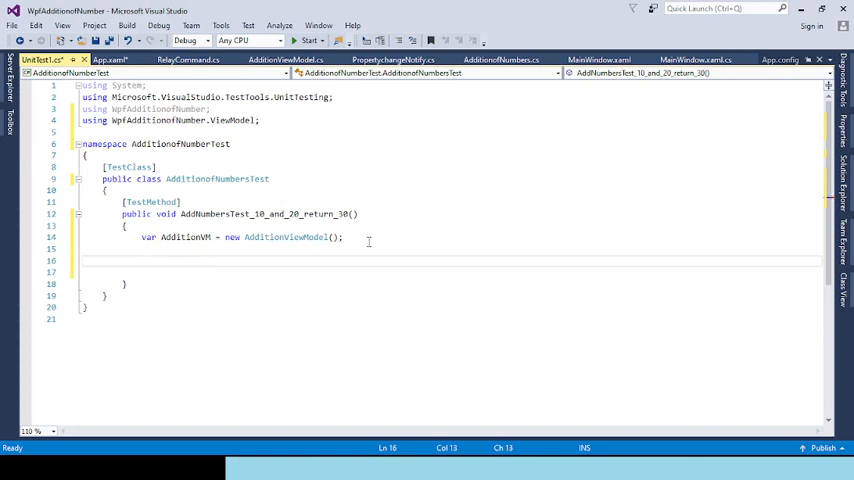
pyautogui.write('a')
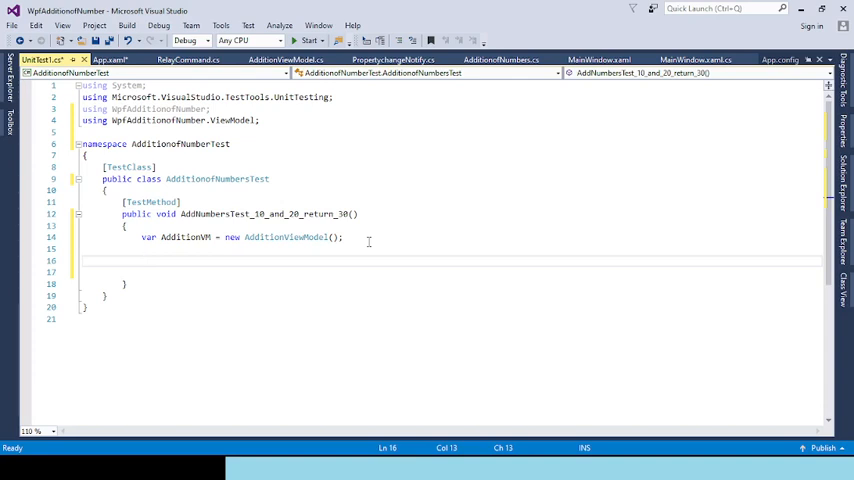
pyautogui.write('Addi')
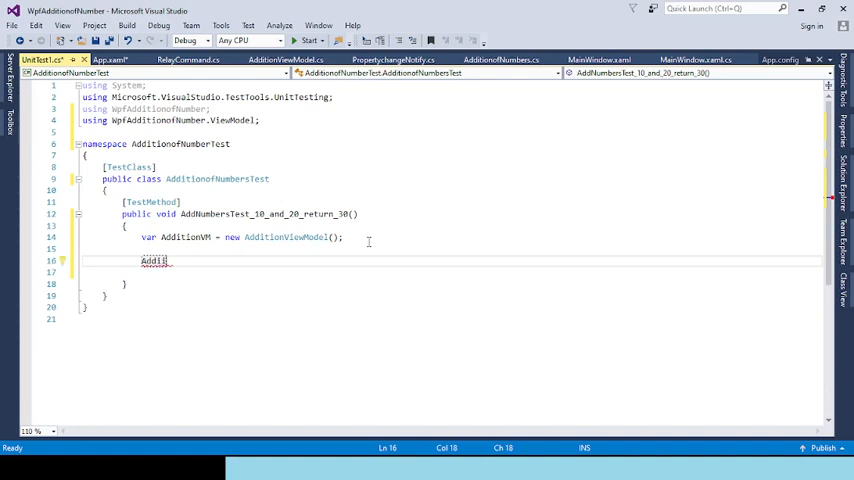
pyautogui.write('tionof')
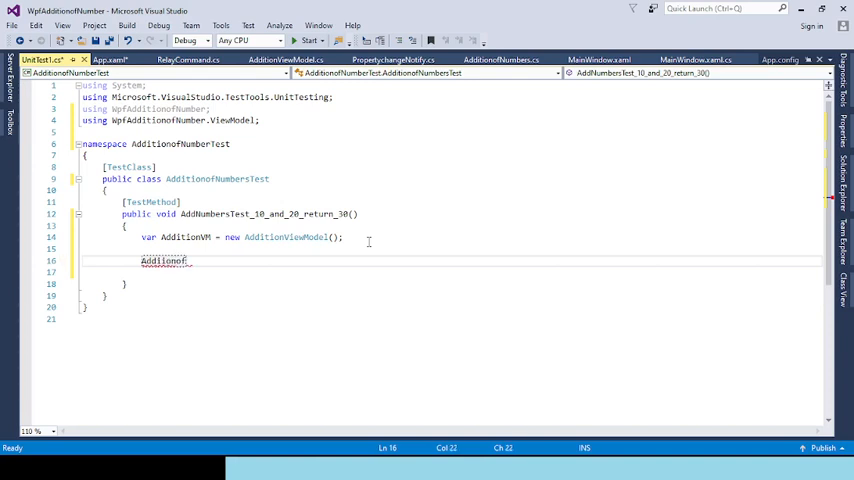
pyautogui.write('Number')
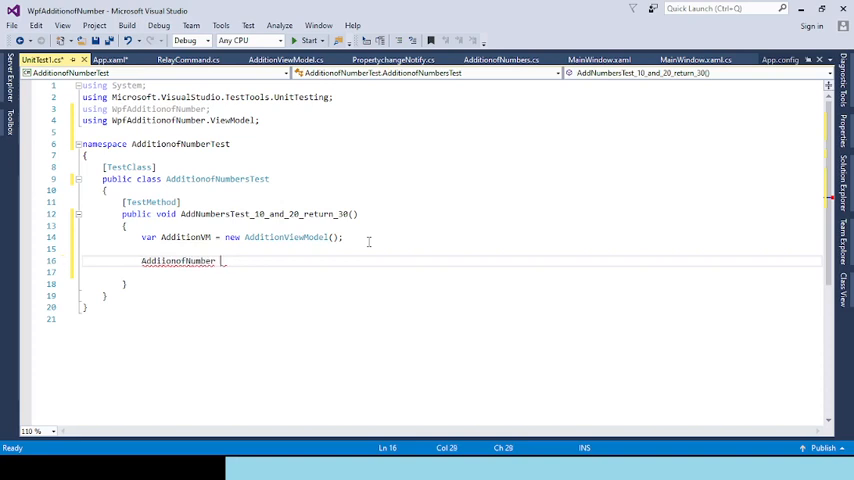
pyautogui.write('A')
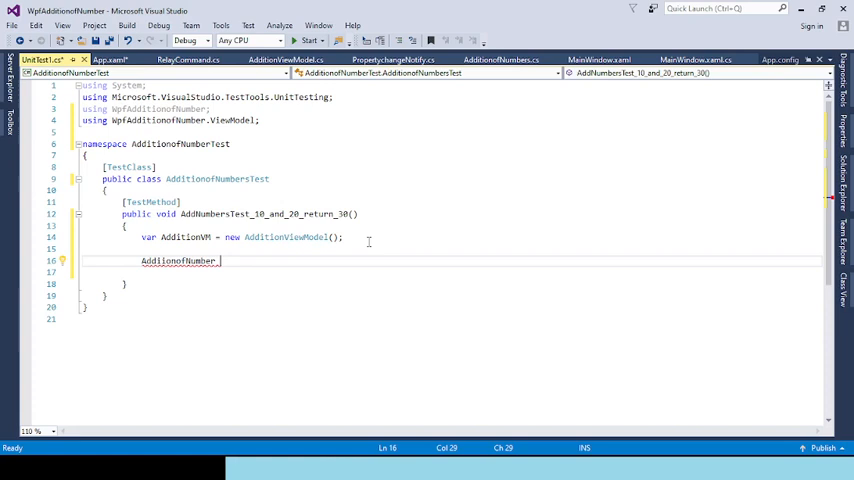
# Finish the statement as AdditionofNumber obj = new AddditionofNumber().
pyautogui.write('obj')
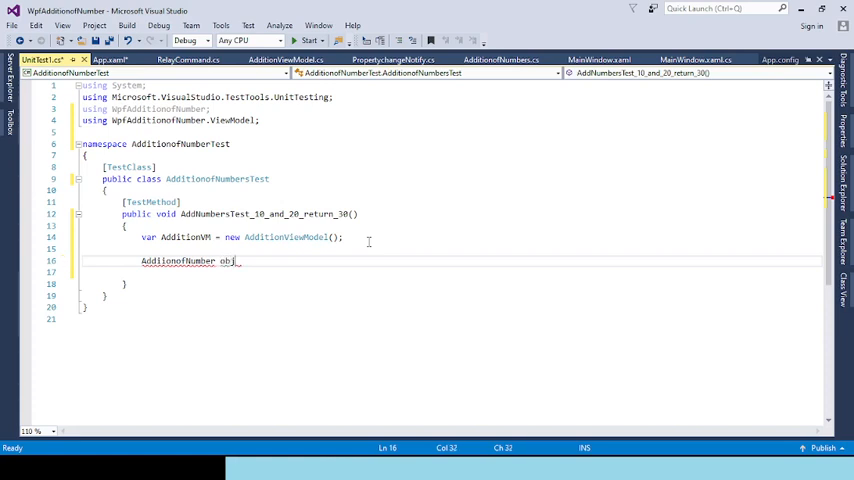
pyautogui.write('= n')
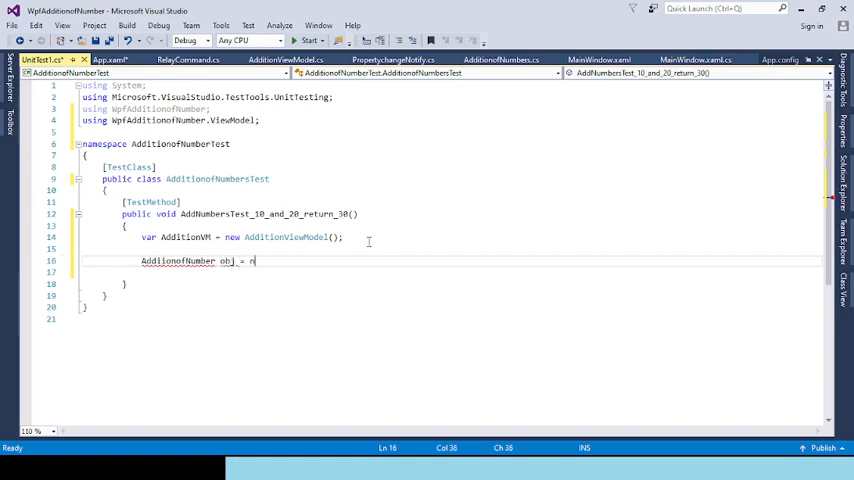
pyautogui.write('ew')
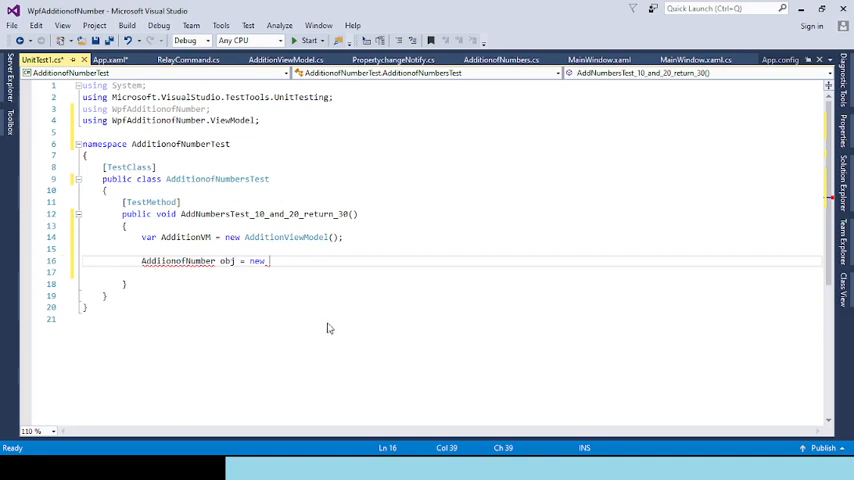
pyautogui.write('AddditionofNumber')
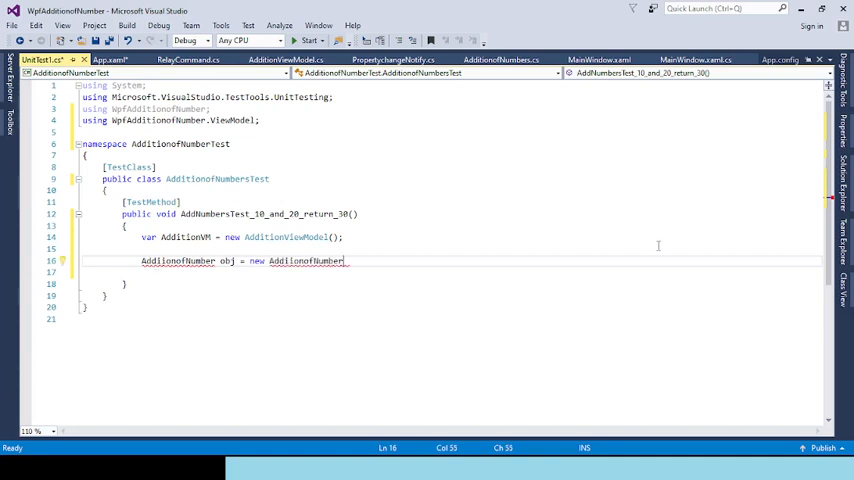
pyautogui.write('();')
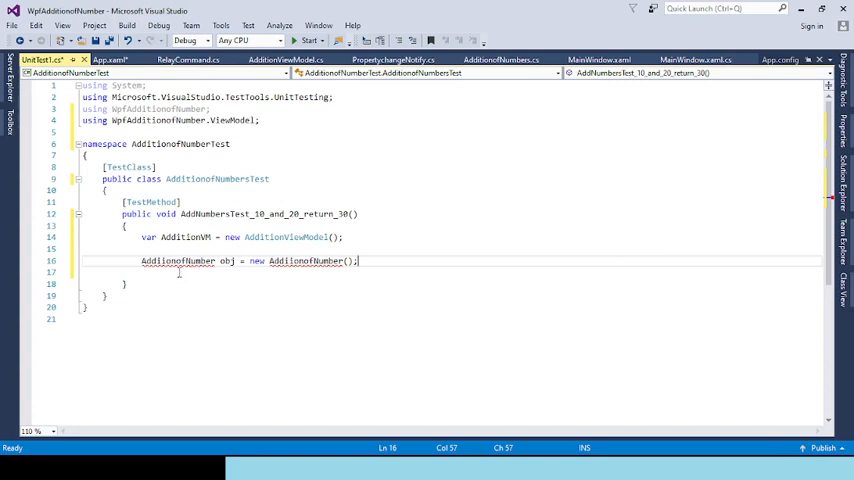
pyautogui.moveTo(352, 302)
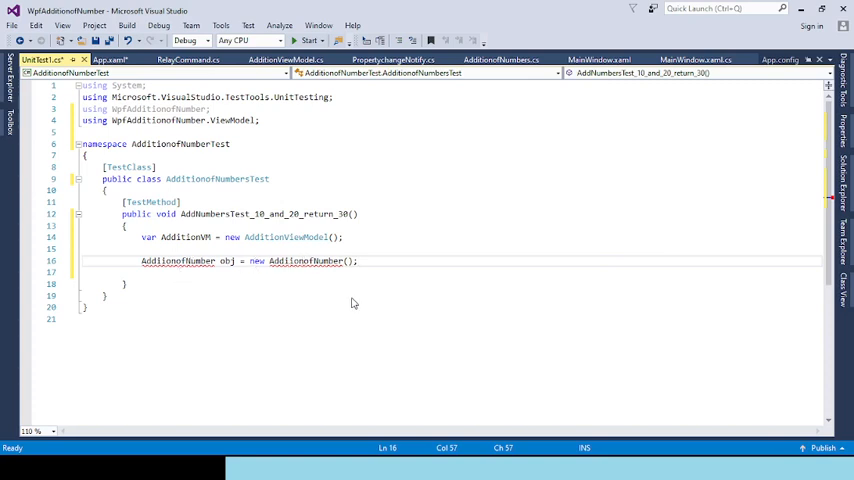
pyautogui.moveTo(348, 352)
pyautogui.write('s')
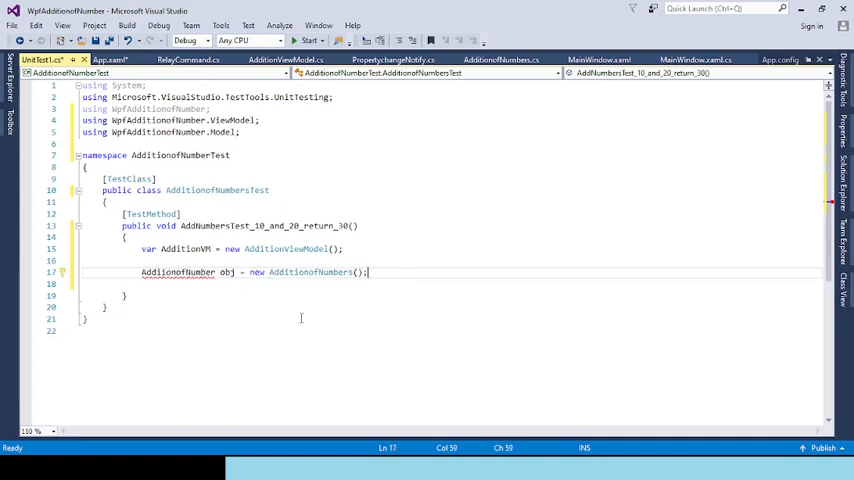
# Correct the model class name to AdditionofNumbers and set obj.NUM1 = 10.
pyautogui.doubleClick(310, 272)
pyautogui.write('s')
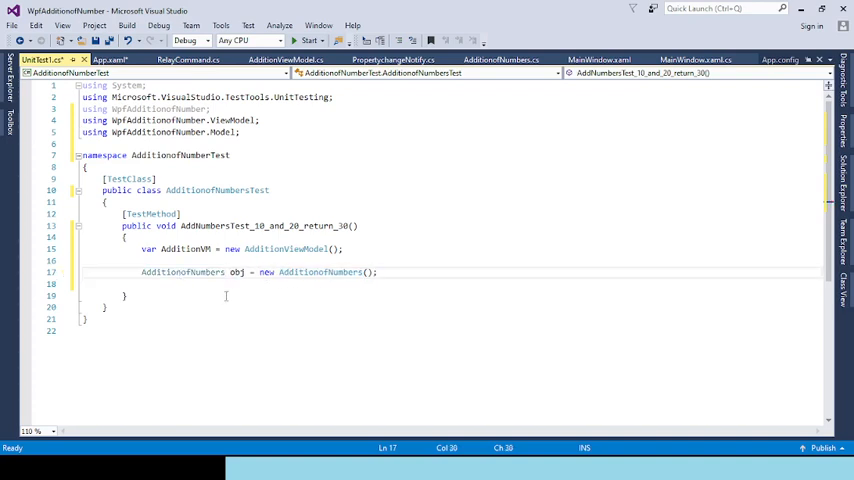
pyautogui.click(90, 284)
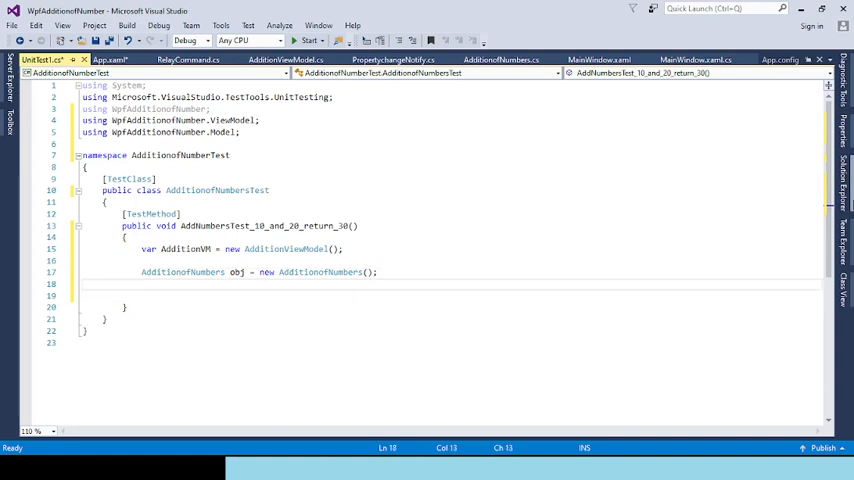
pyautogui.write('obj')
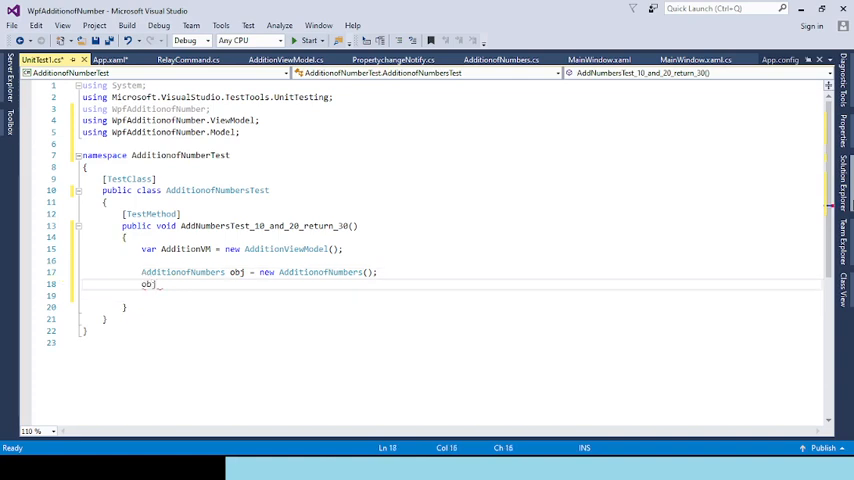
pyautogui.write('nu')
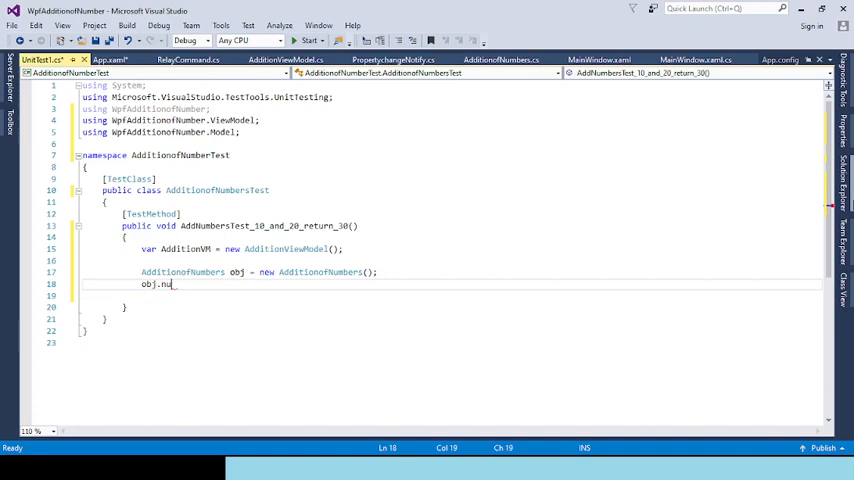
pyautogui.write('NUm1')
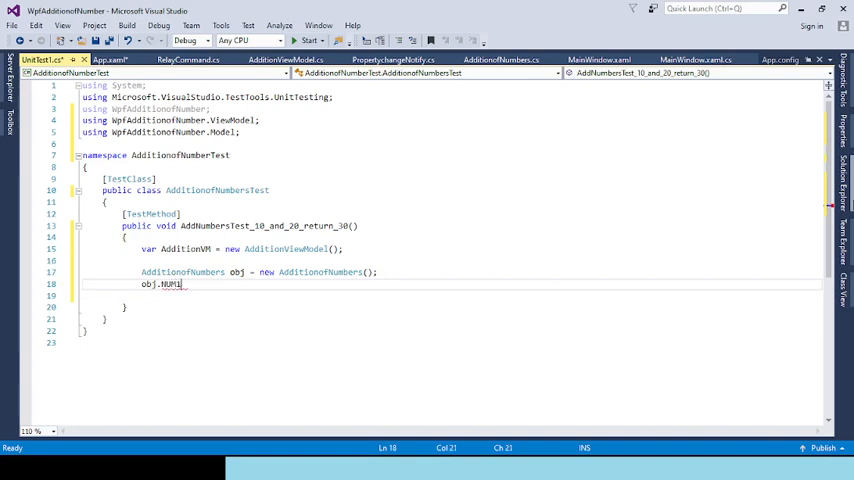
pyautogui.write('=')
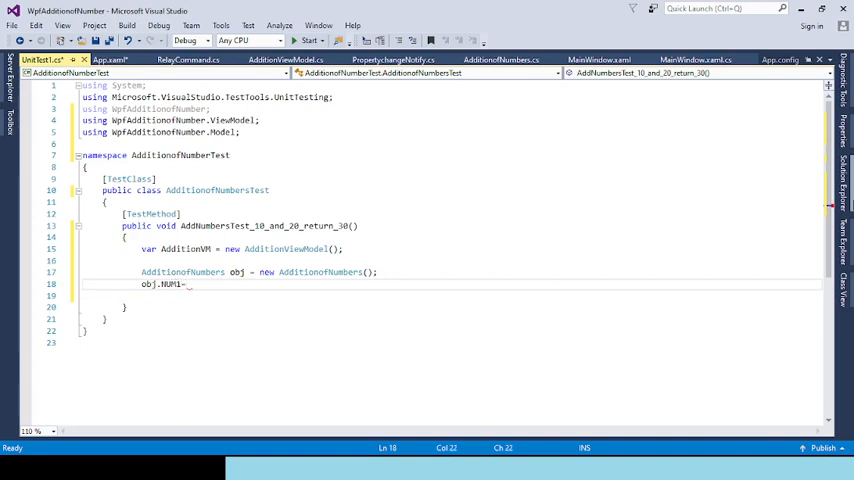
pyautogui.write('= 10;')
pyautogui.write('obj')
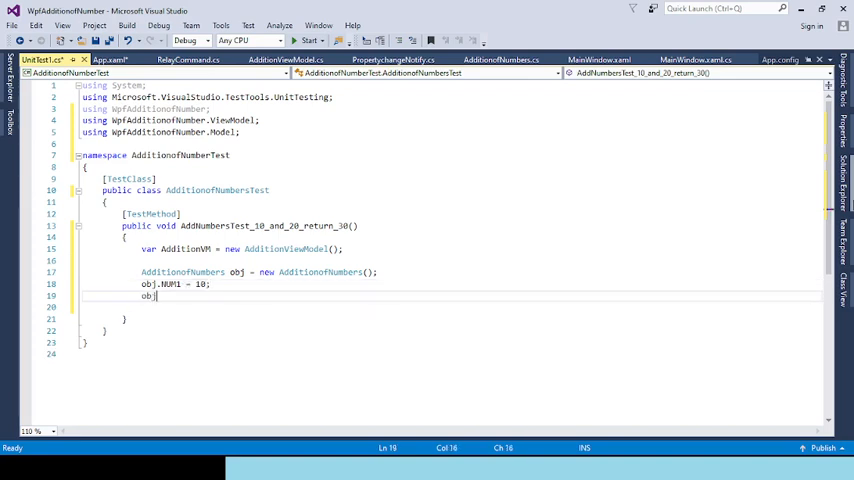
# Set obj.NUM2 = 20 and start the next line.
pyautogui.write('.NUM2=')
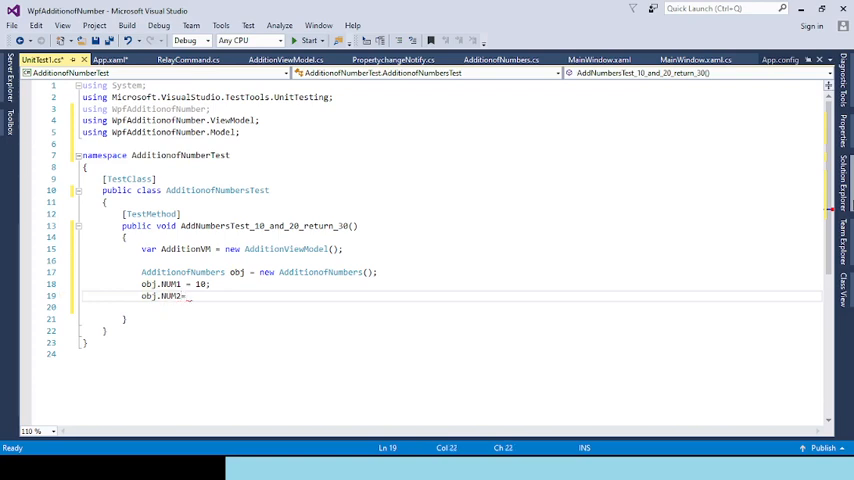
pyautogui.write('20;')
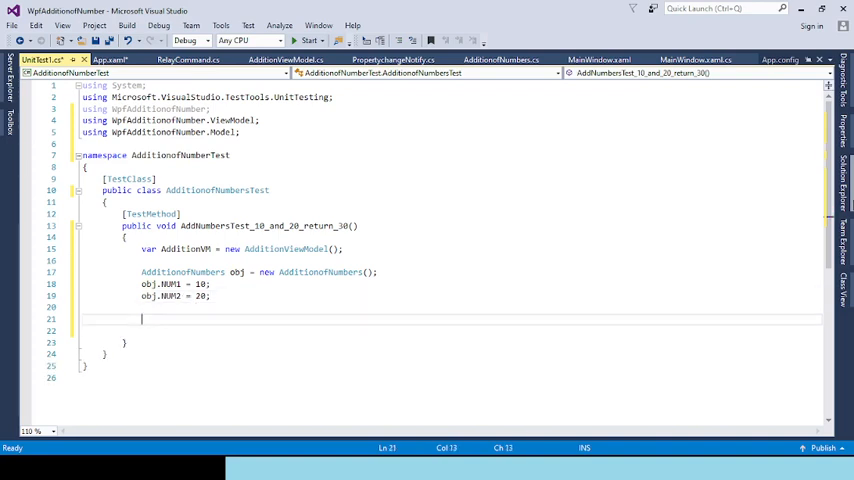
pyautogui.write('interface')
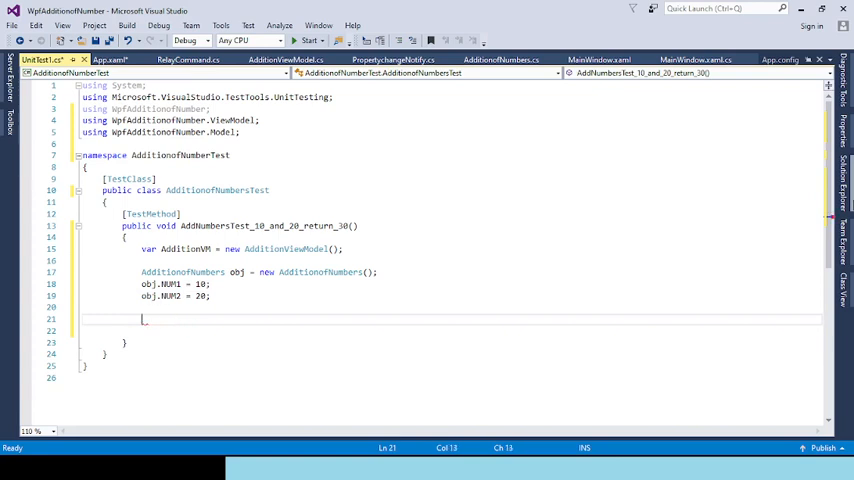
# Begin the line 'int result = AdditionVM.' using the IntelliSense suggestion for AdditionVM.
pyautogui.write('int_result =')
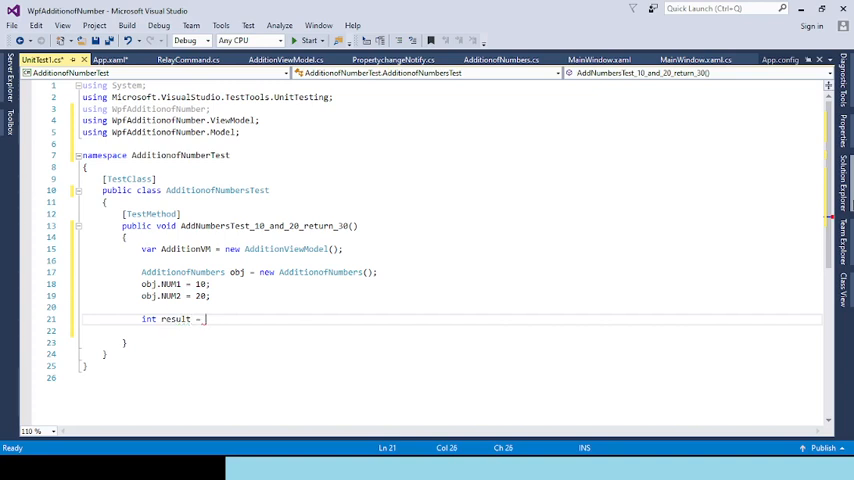
pyautogui.write('AdditionVM.')
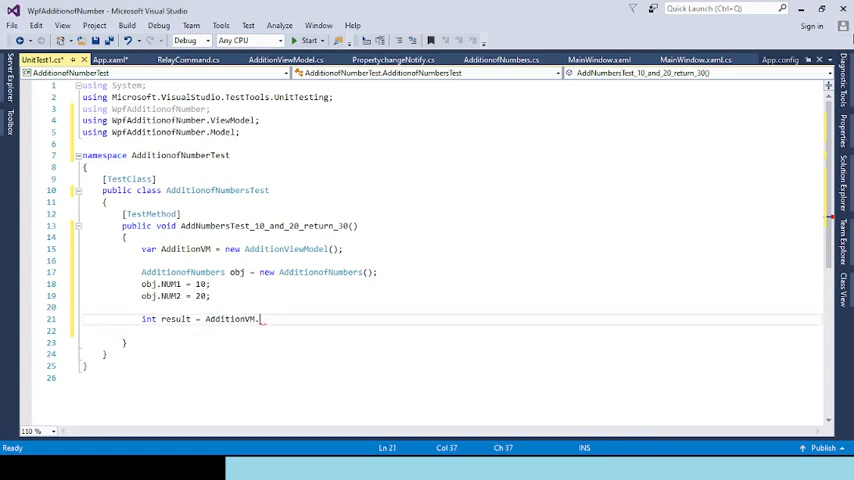
pyautogui.press('Backspace')
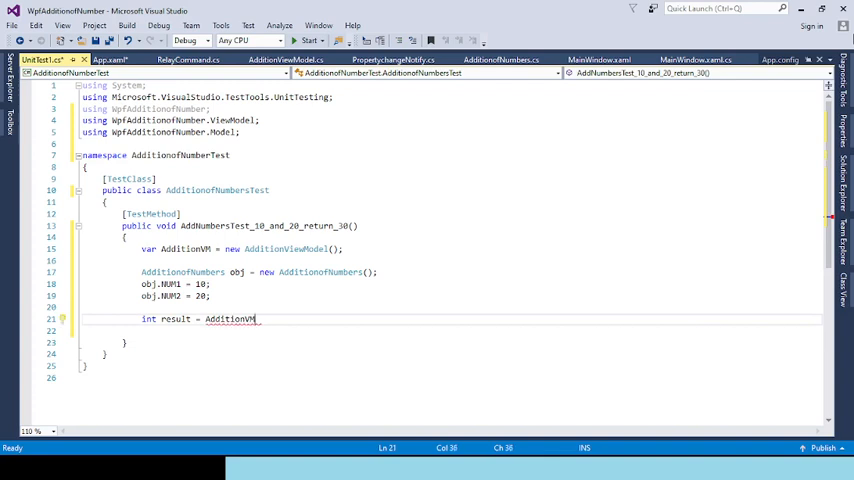
pyautogui.write('.')
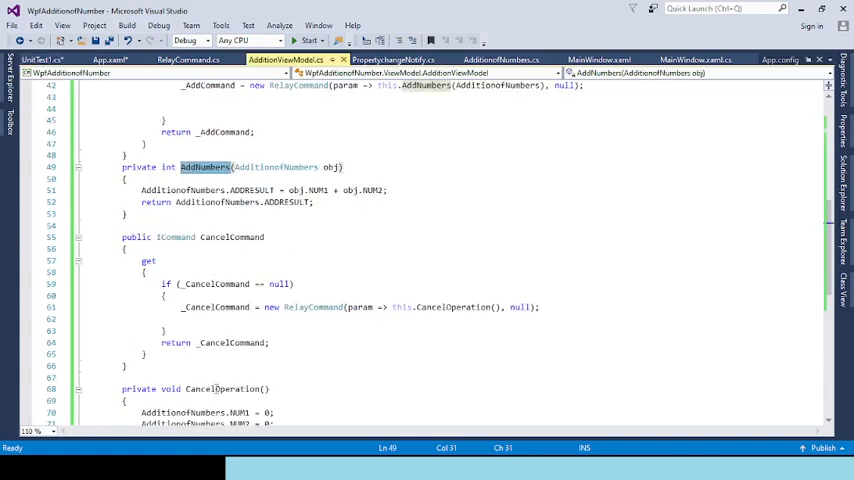
# Replace 'private' with 'public' on the AddNumbers declaration in AdditionViewModel.cs.
pyautogui.click(200, 168)
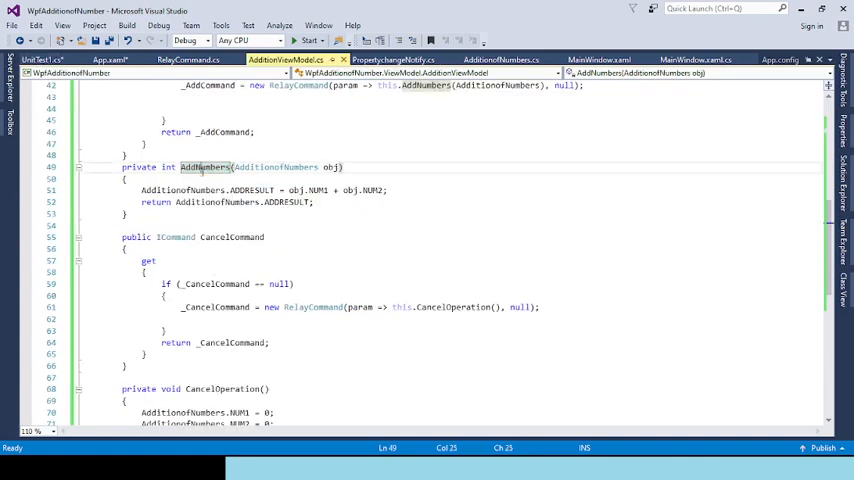
pyautogui.doubleClick(136, 168)
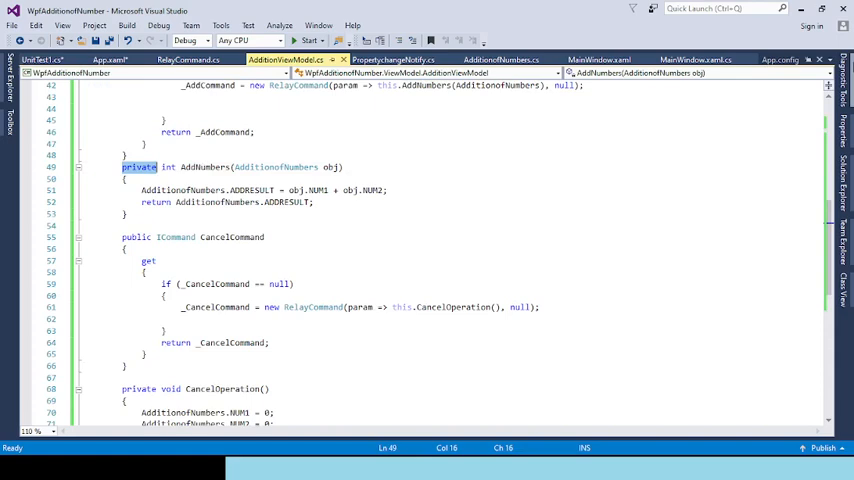
pyautogui.click(138, 168)
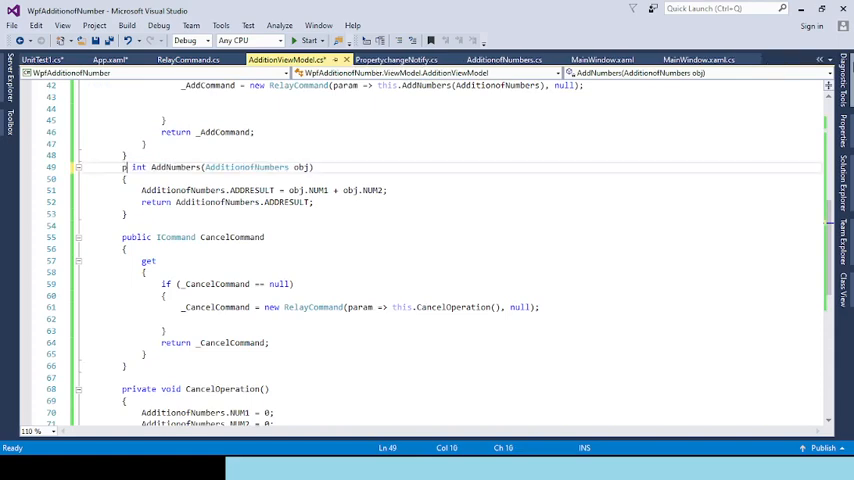
pyautogui.write('public')
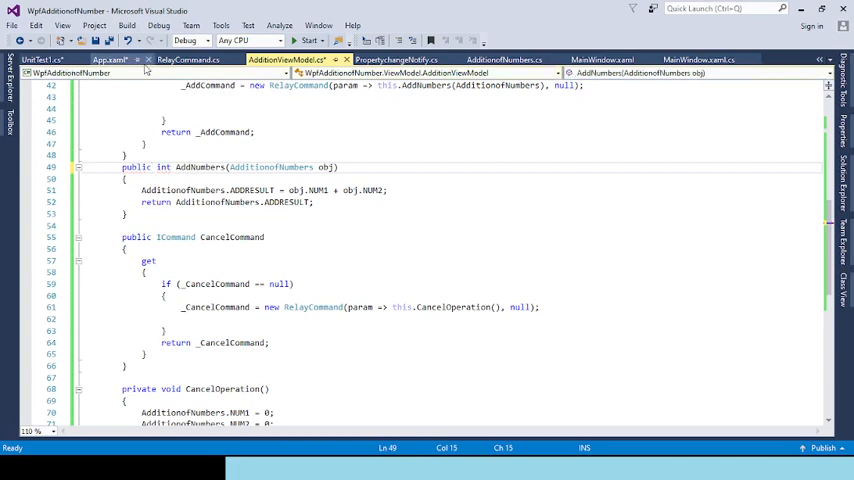
pyautogui.click(42, 60)
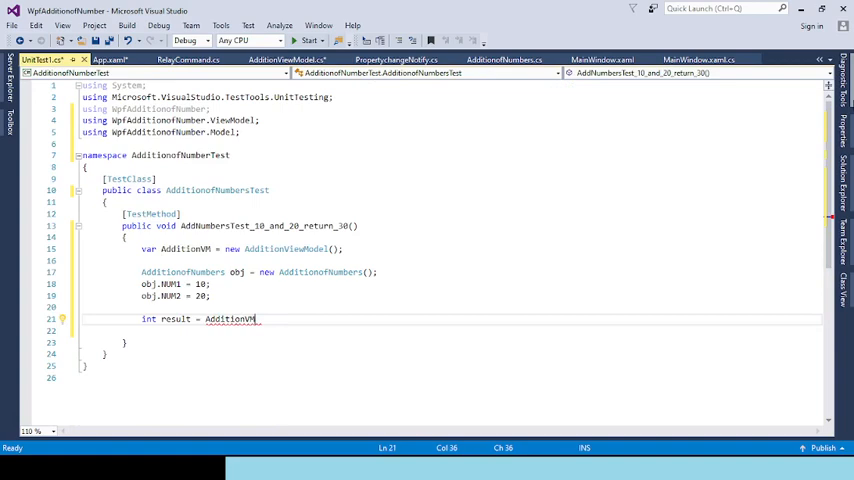
# Complete the line as 'int result = AdditionVM.AddNumbers(obj);'.
pyautogui.write('.')
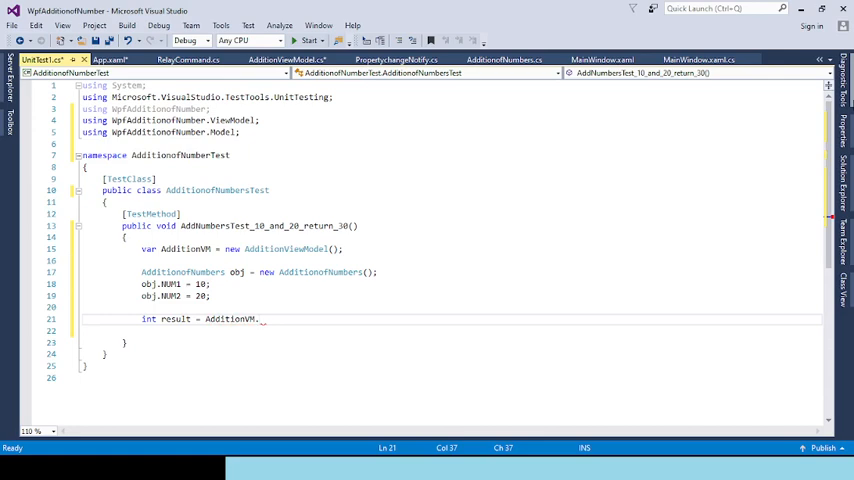
pyautogui.write('AddNumbers()')
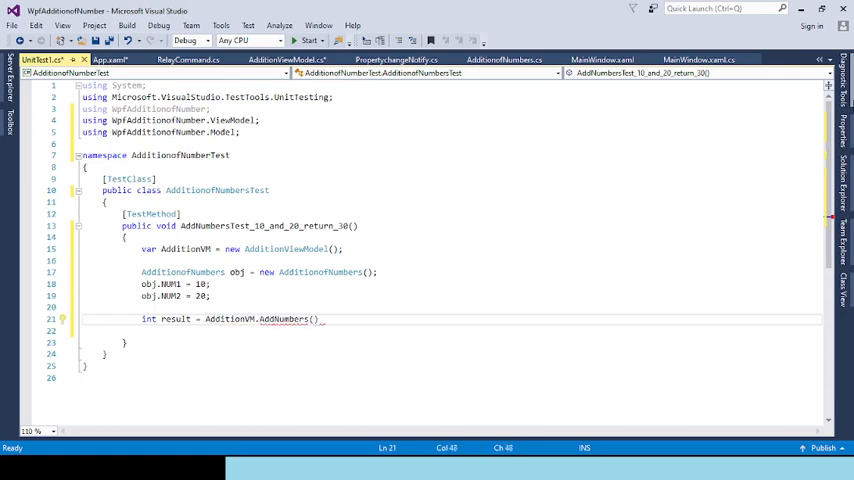
pyautogui.write('obj')
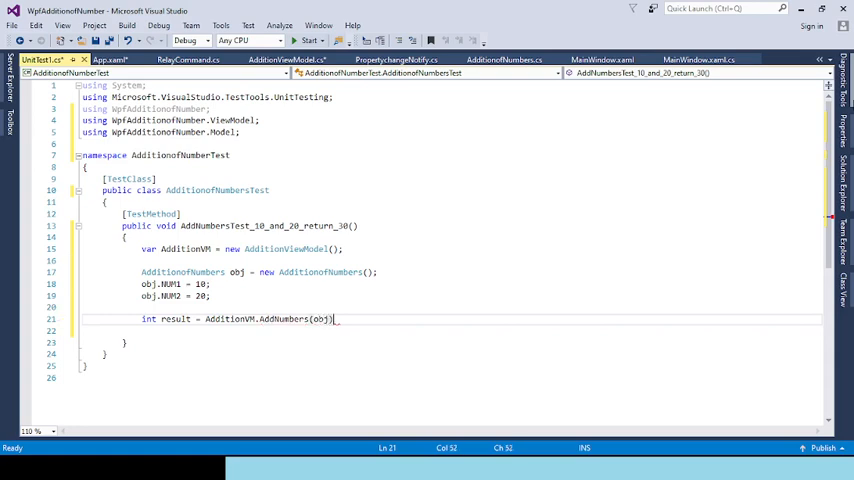
pyautogui.write(';')
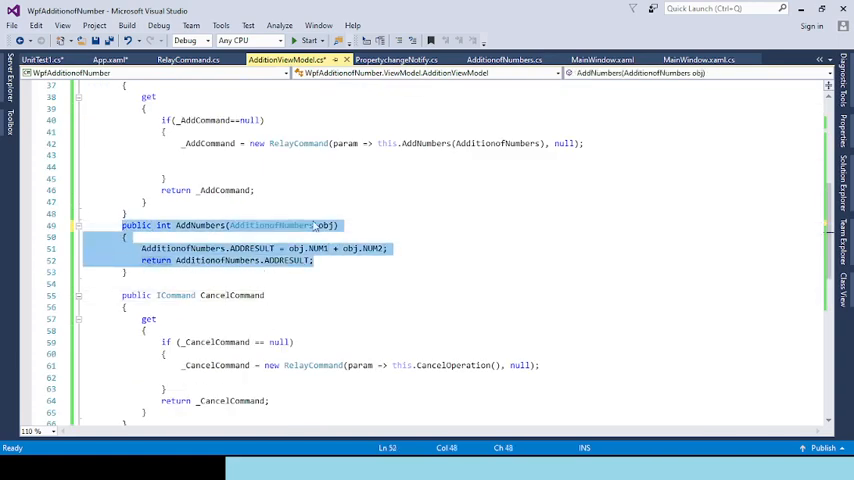
# Review NUM1 and NUM2 in the view model's AddNumbers method, then return to UnitTest1.cs.
pyautogui.click(188, 248)
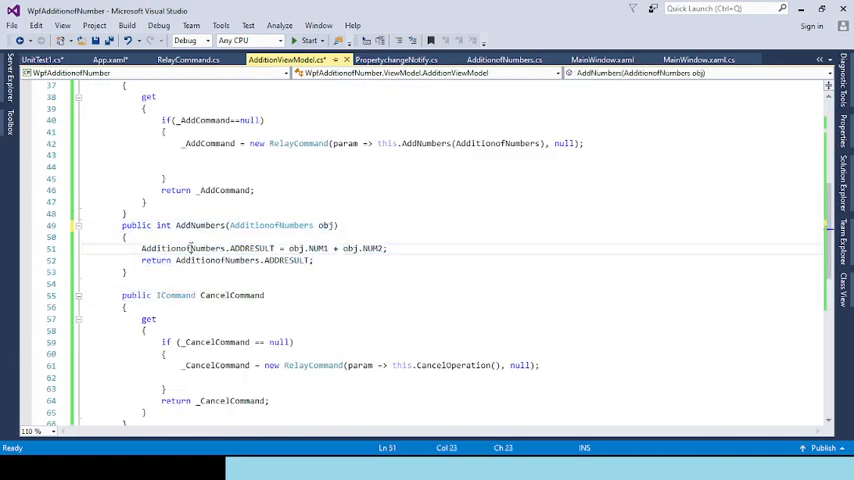
pyautogui.doubleClick(184, 248)
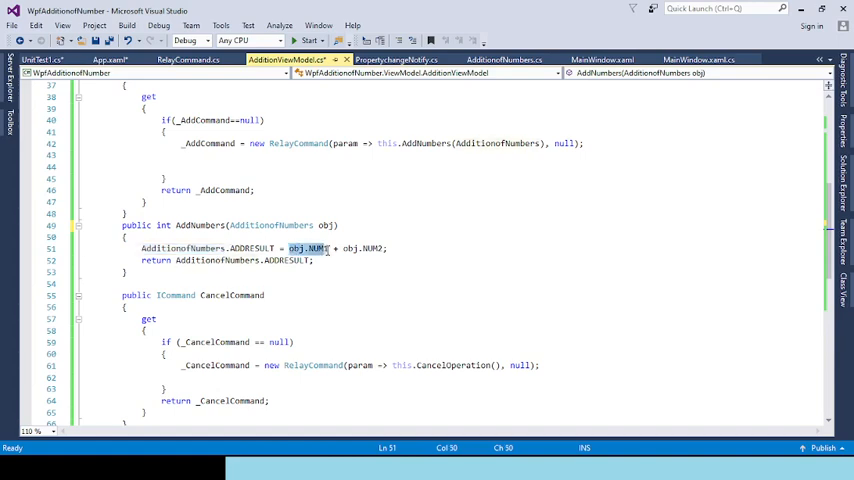
pyautogui.doubleClick(364, 248)
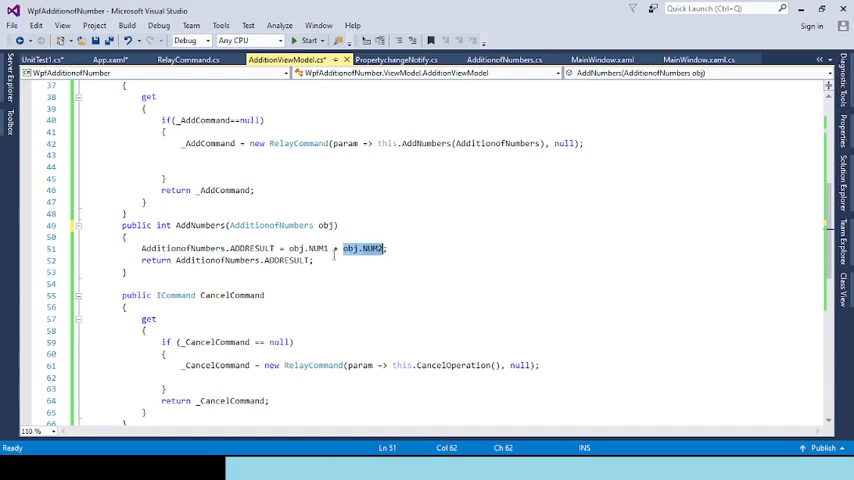
pyautogui.click(40, 60)
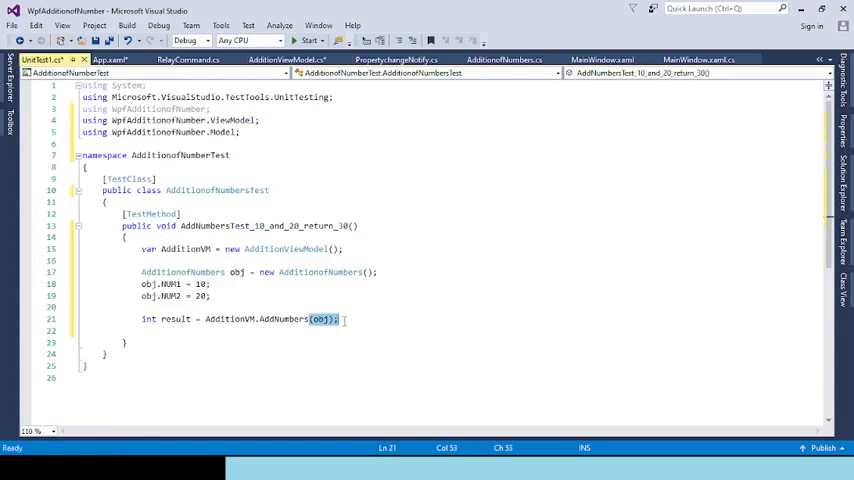
# Add the line 'Assert.AreEqual<int>(30, result);' at the end of the test method.
pyautogui.press('enter')
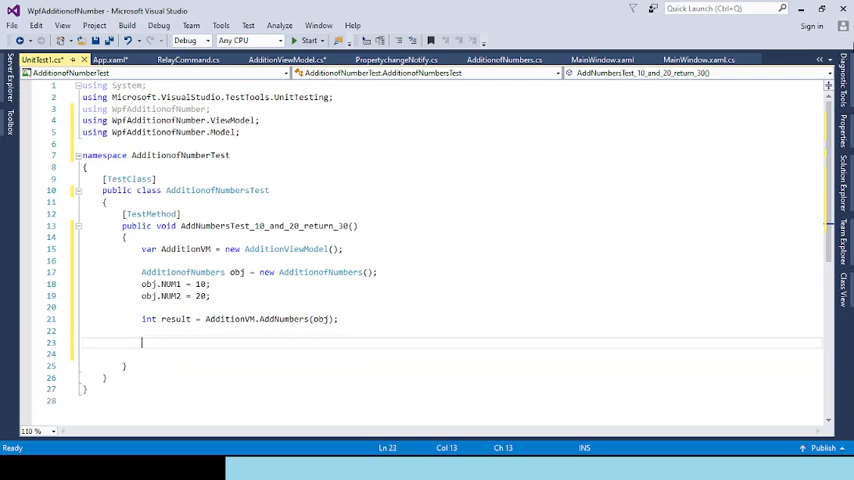
pyautogui.write('Assert.')
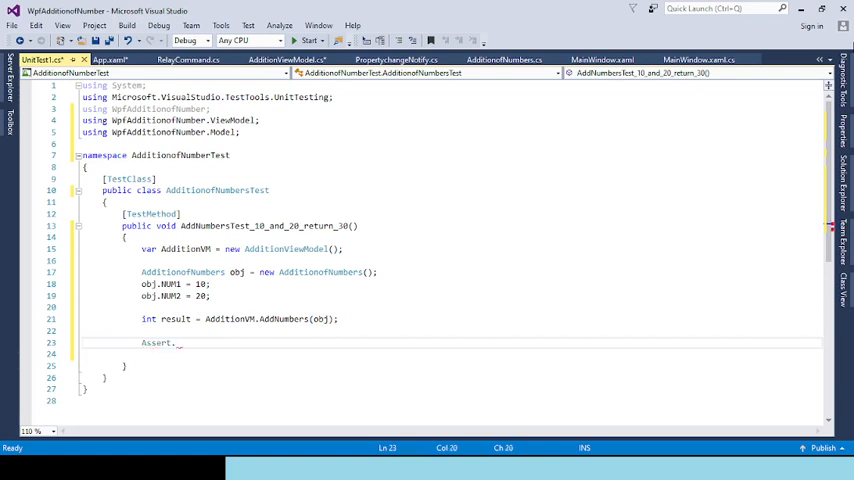
pyautogui.write('AreEqual')
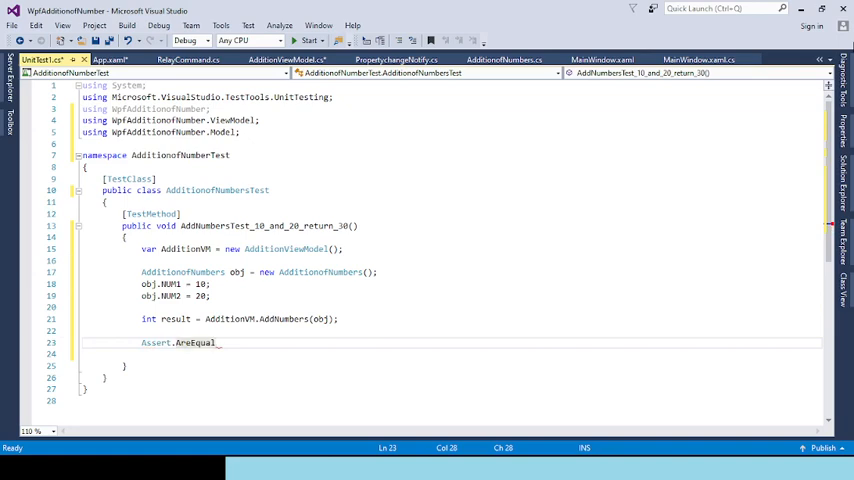
pyautogui.write('<>')
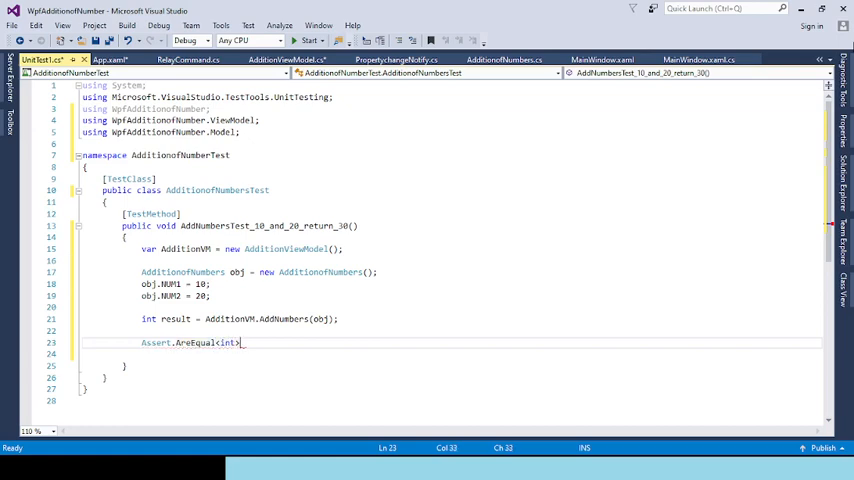
pyautogui.write('()')
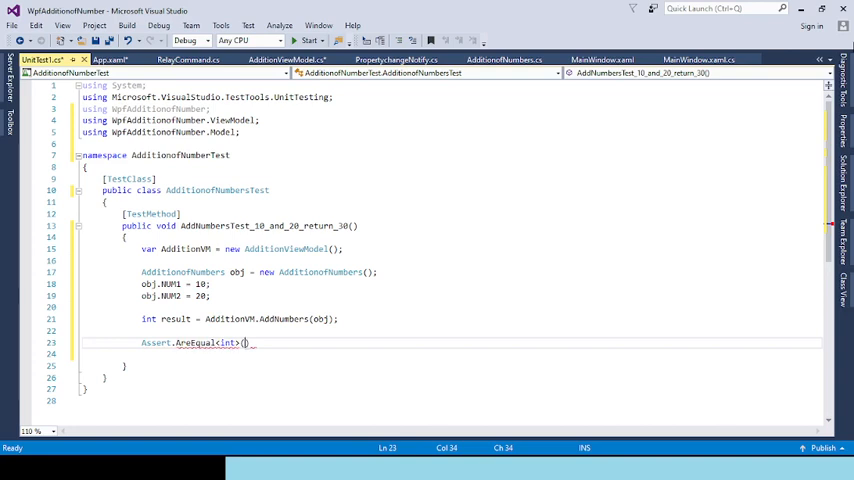
pyautogui.write('30,')
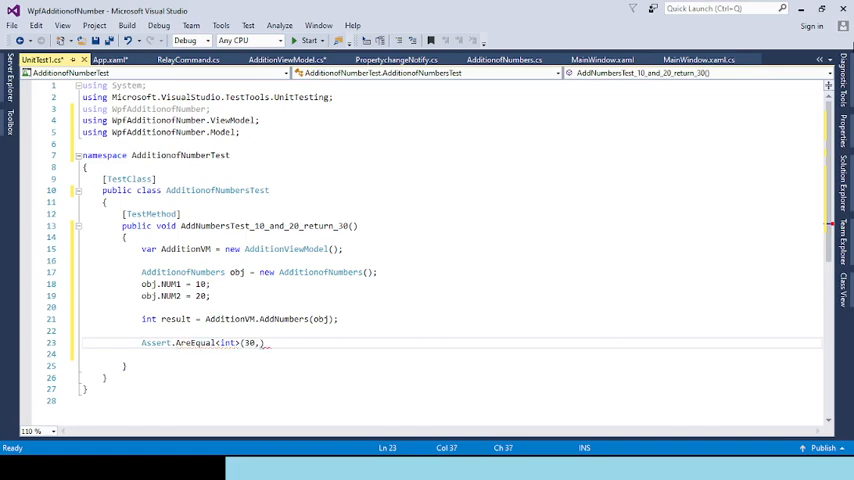
pyautogui.write('re')
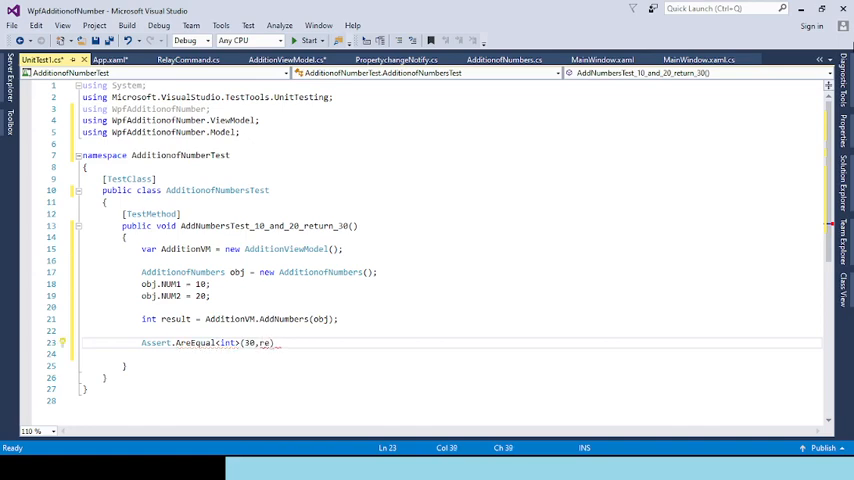
pyautogui.write('sult')
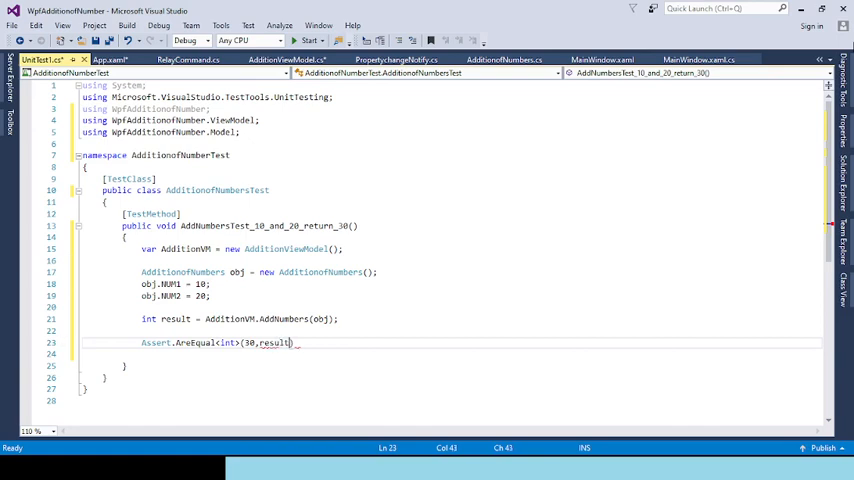
pyautogui.write(')')
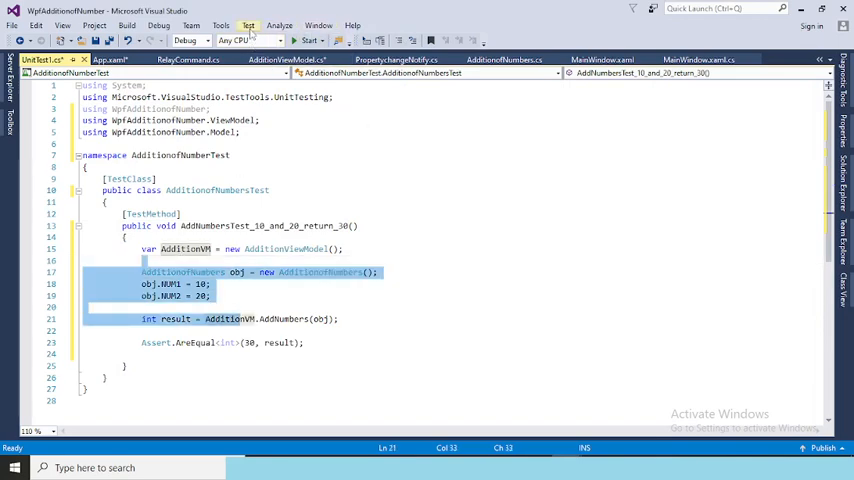
# Run all tests from the Test menu so AddNumbersTest_10_and_20_return_30 passes in Test Explorer.
pyautogui.click(248, 24)
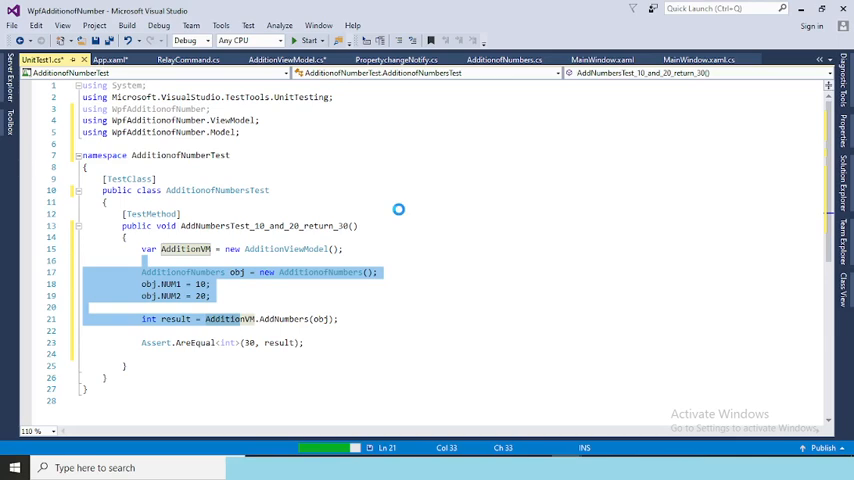
pyautogui.click(126, 24)
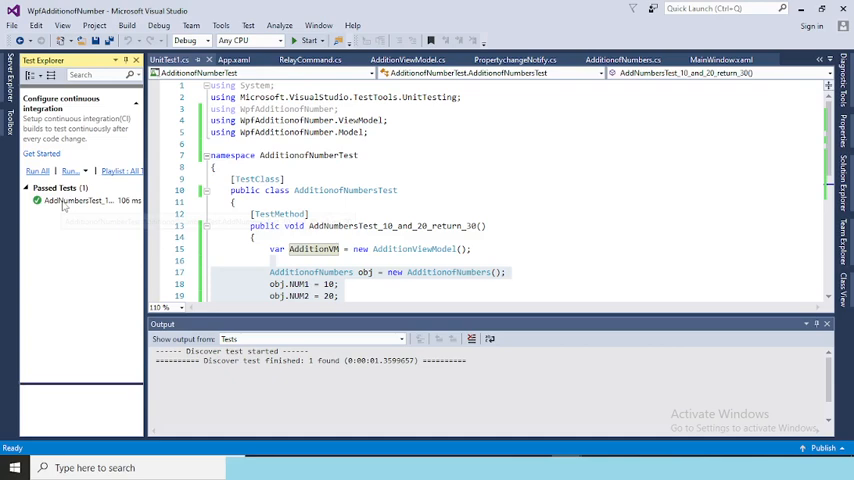
# Change Assert.AreEqual's expected value from 30 to 40 and rerun the test, which fails.
pyautogui.click(80, 200)
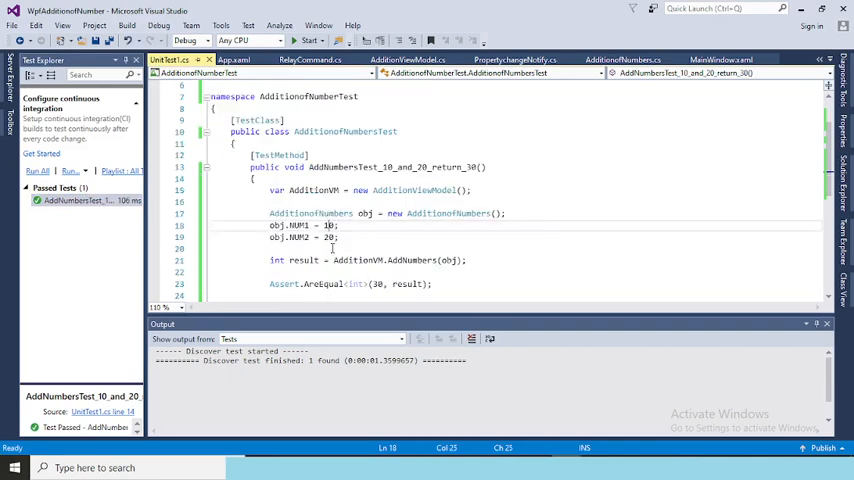
pyautogui.click(376, 284)
pyautogui.write('4')
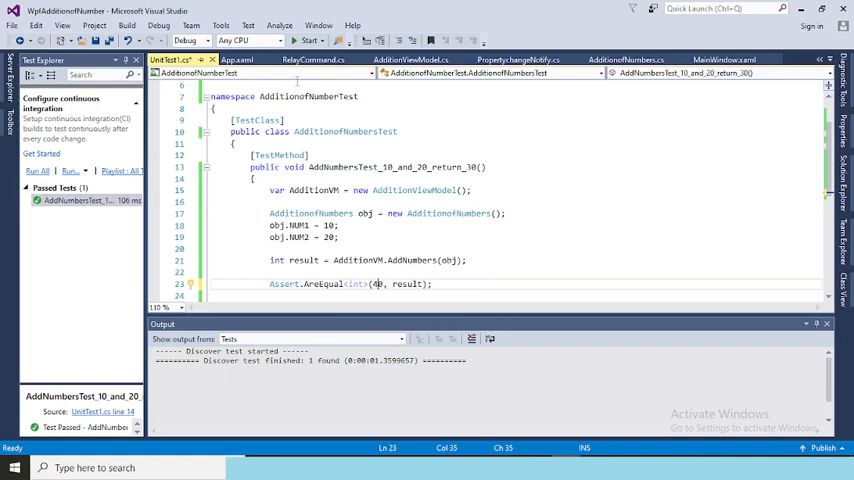
pyautogui.click(248, 24)
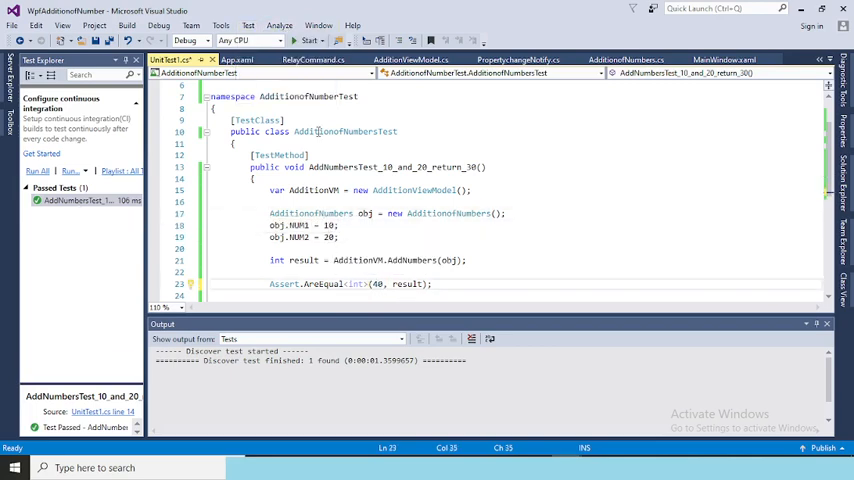
pyautogui.click(248, 24)
pyautogui.write('2')
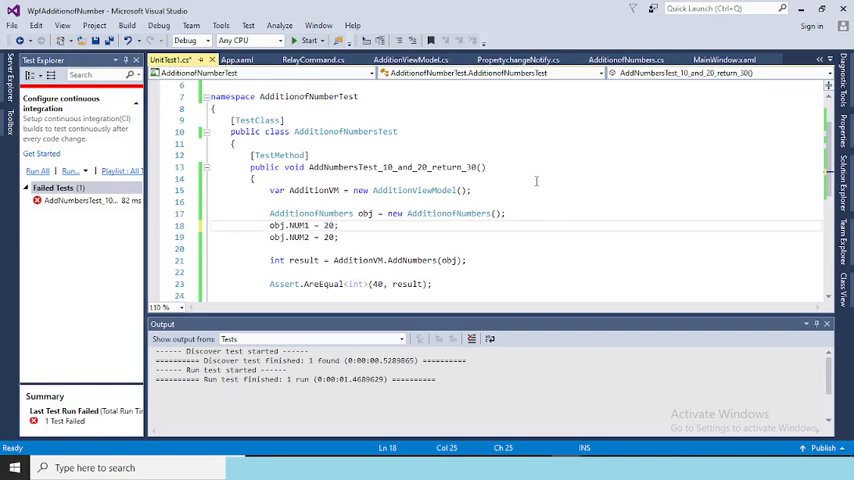
pyautogui.moveTo(370, 168)
pyautogui.write('2')
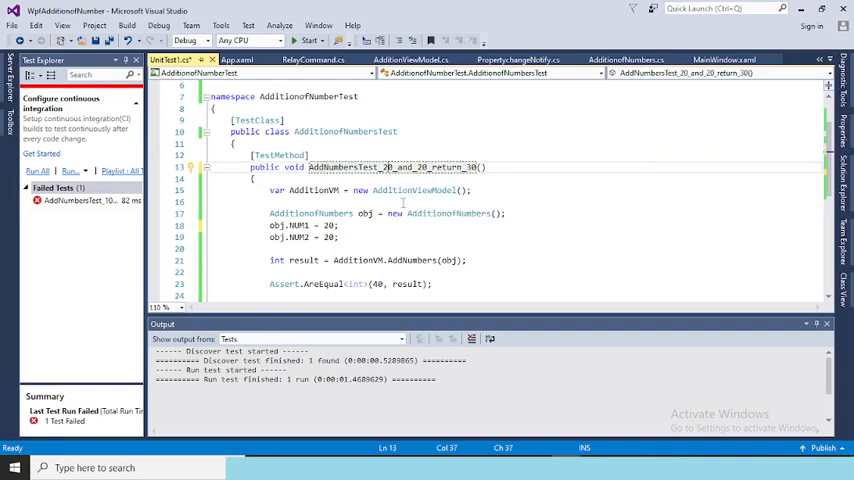
pyautogui.moveTo(416, 212)
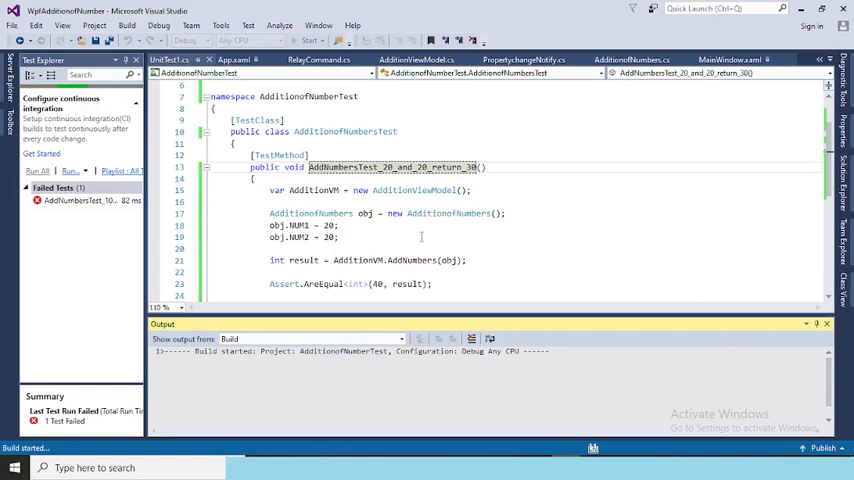
# Run the renamed AddNumbersTest_20_and_20_return_40 so it passes, then close Output and Test Explorer.
pyautogui.click(36, 170)
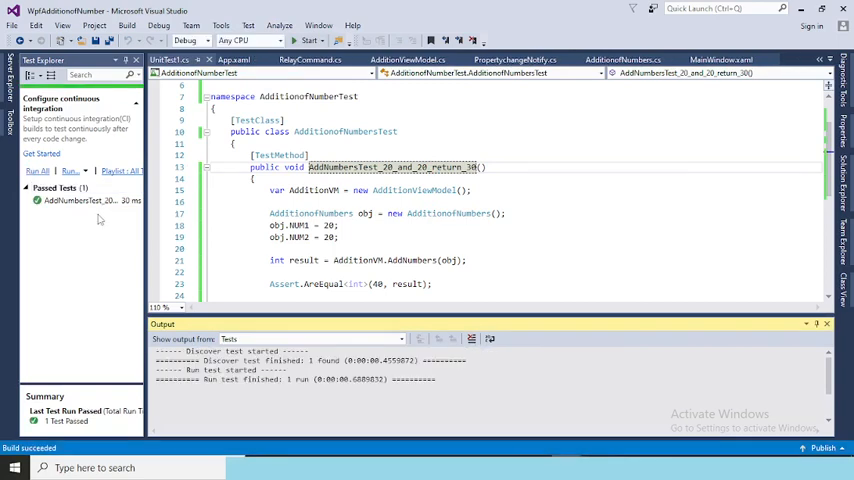
pyautogui.click(84, 200)
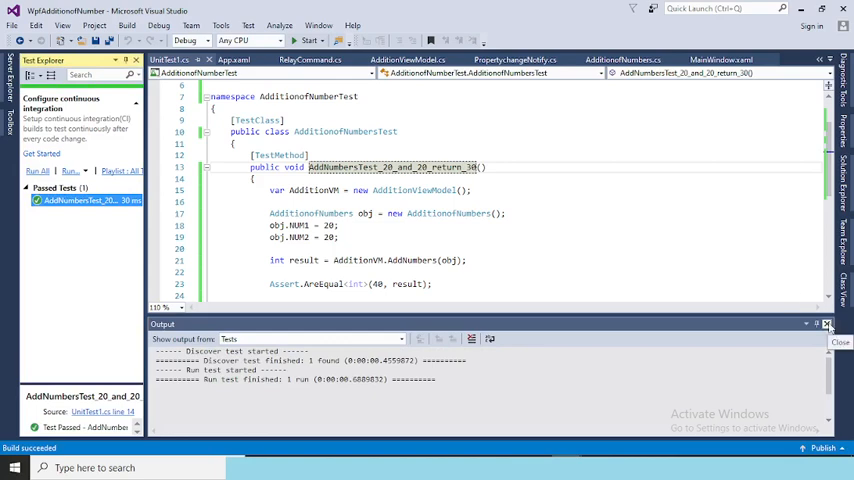
pyautogui.click(828, 324)
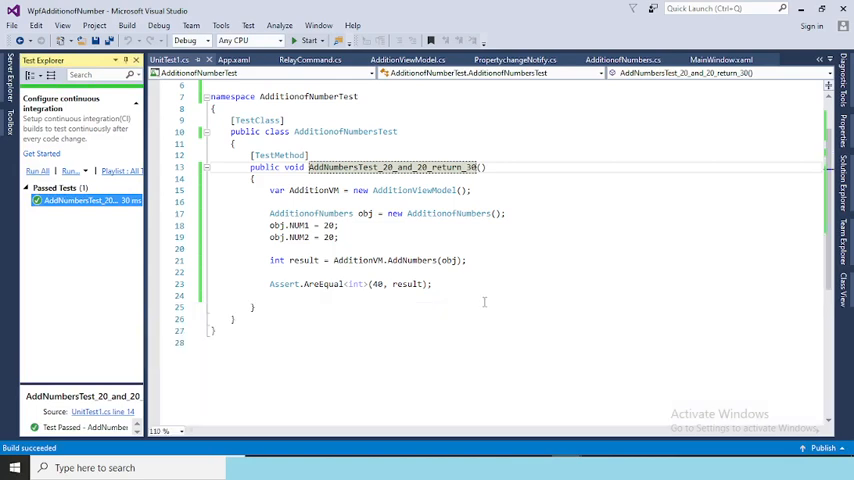